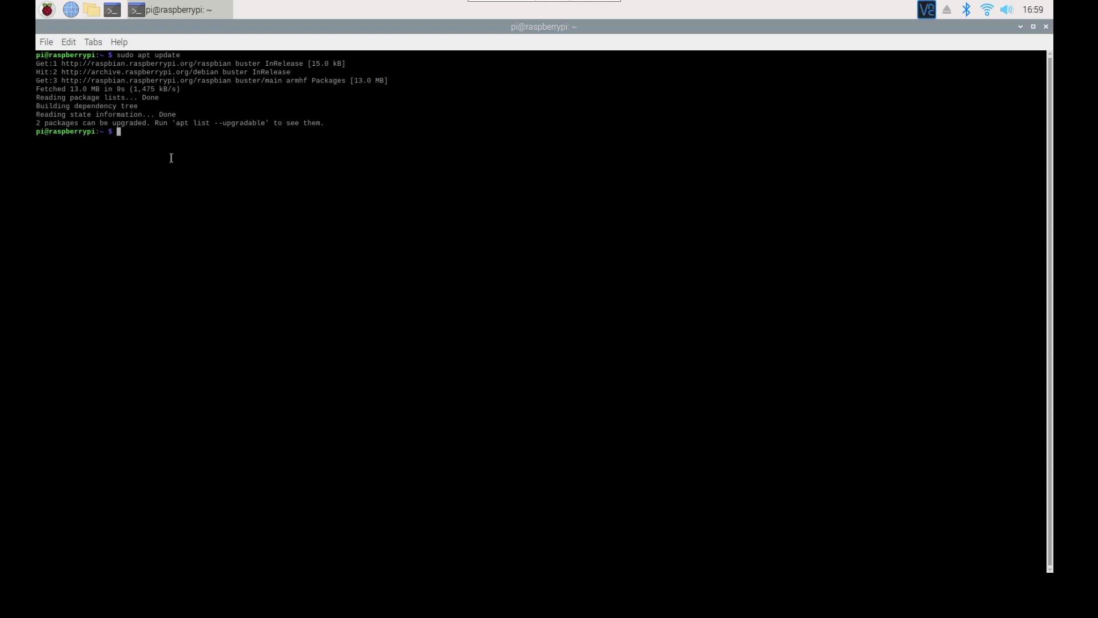
# Step: Run sudo apt upgrade and confirm with Y to install the two pending upgrades
pyautogui.write('sudo apt')
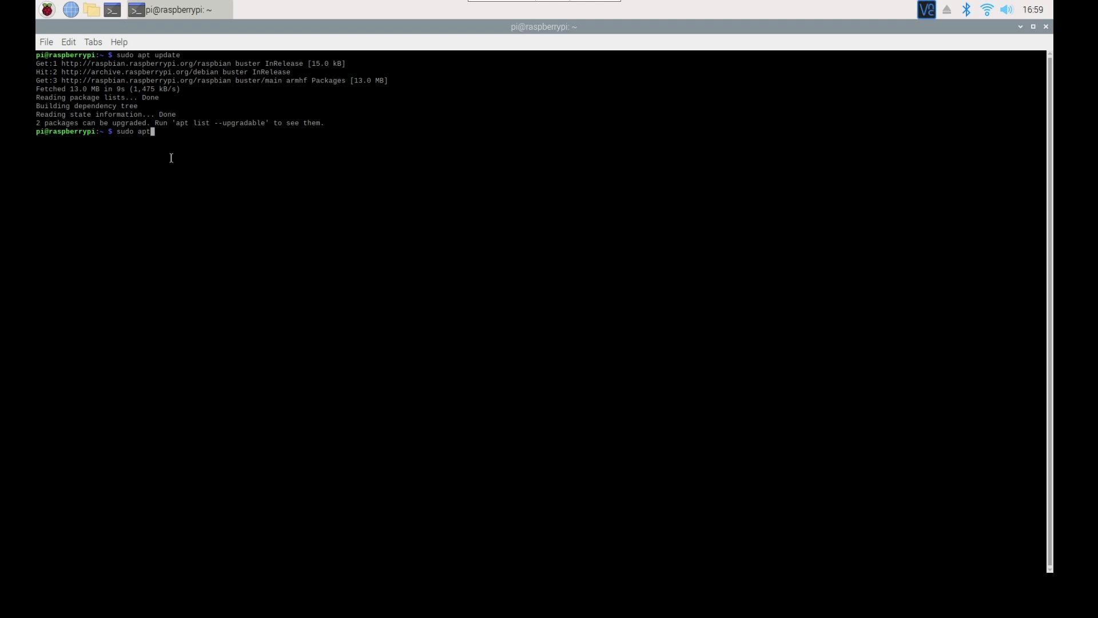
pyautogui.write('upgrade')
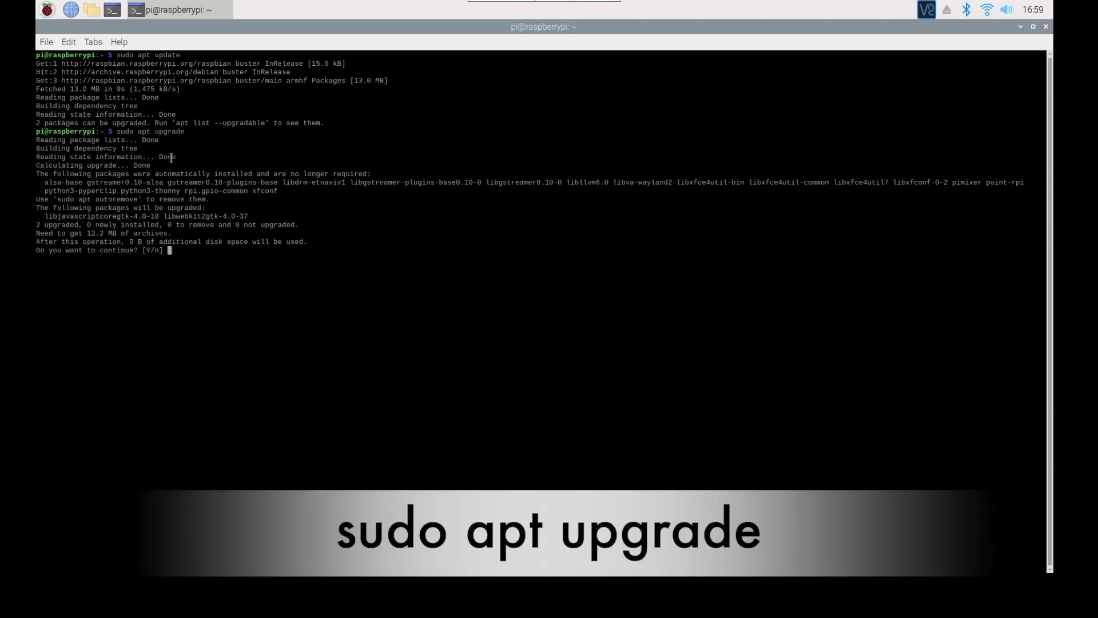
pyautogui.write('Y')
pyautogui.write('lsblk')
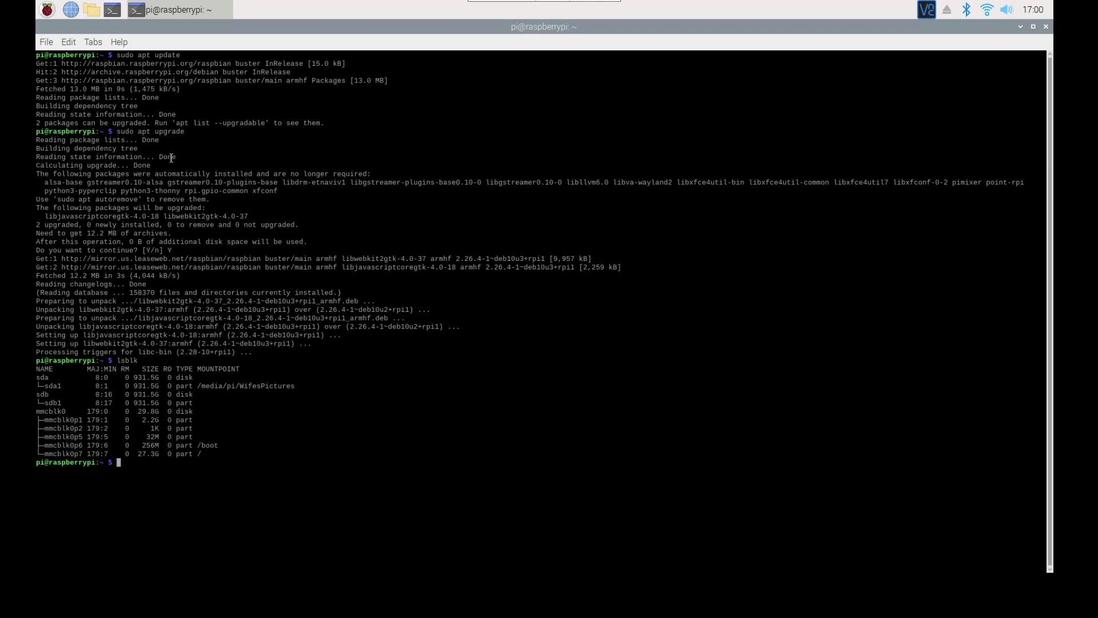
# Step: Attempt sudo fdisk /dev/sdb, mistyped on the first try
pyautogui.write('sudo')
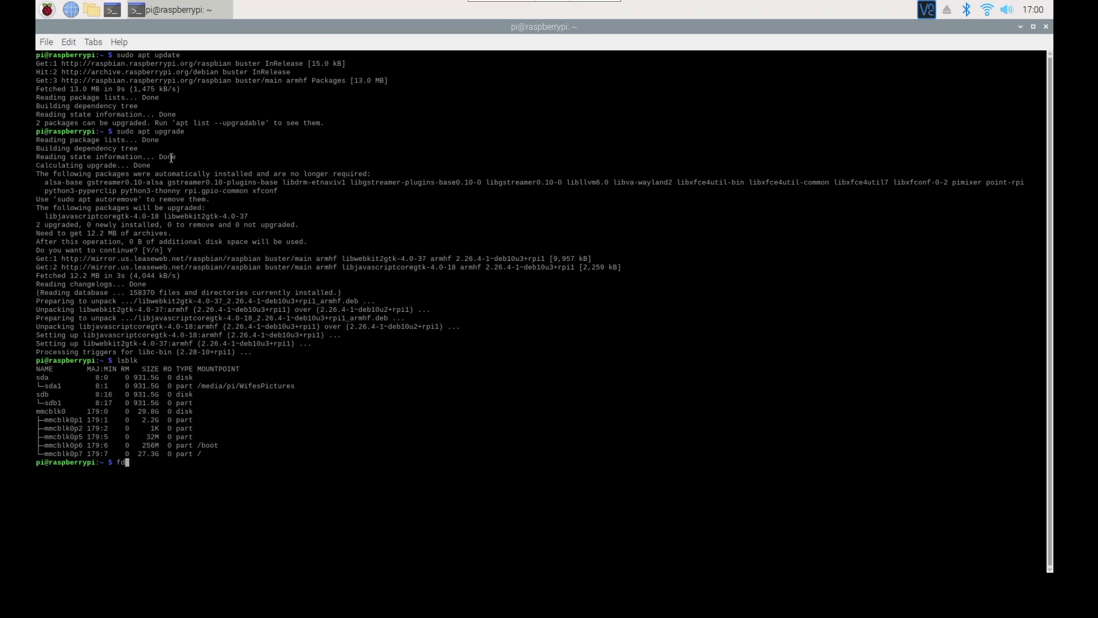
pyautogui.write('isk')
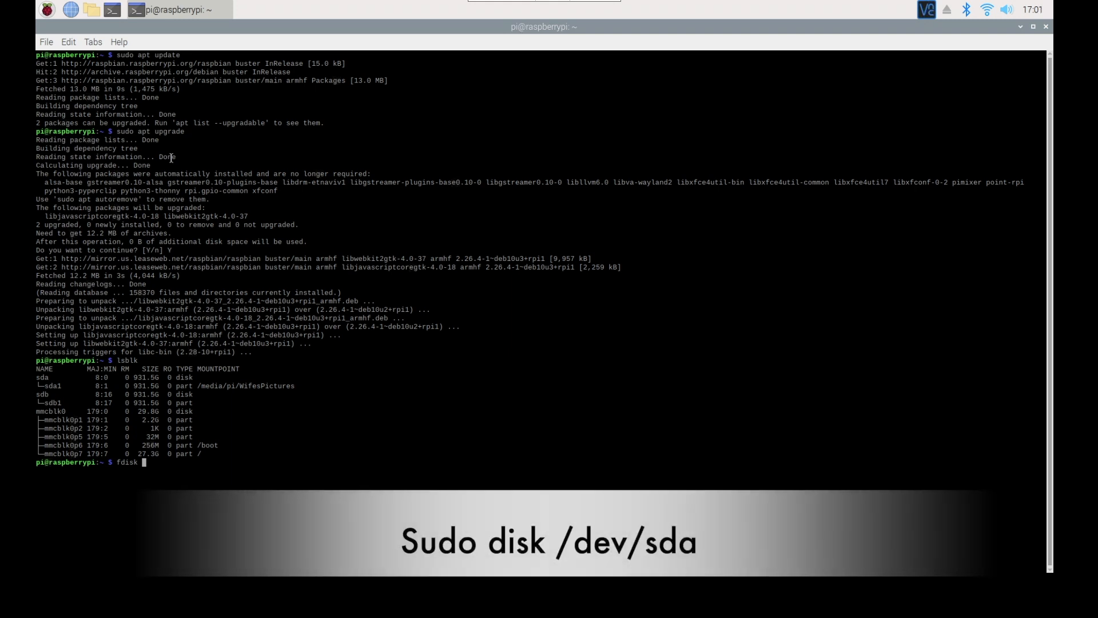
pyautogui.write('/dev/')
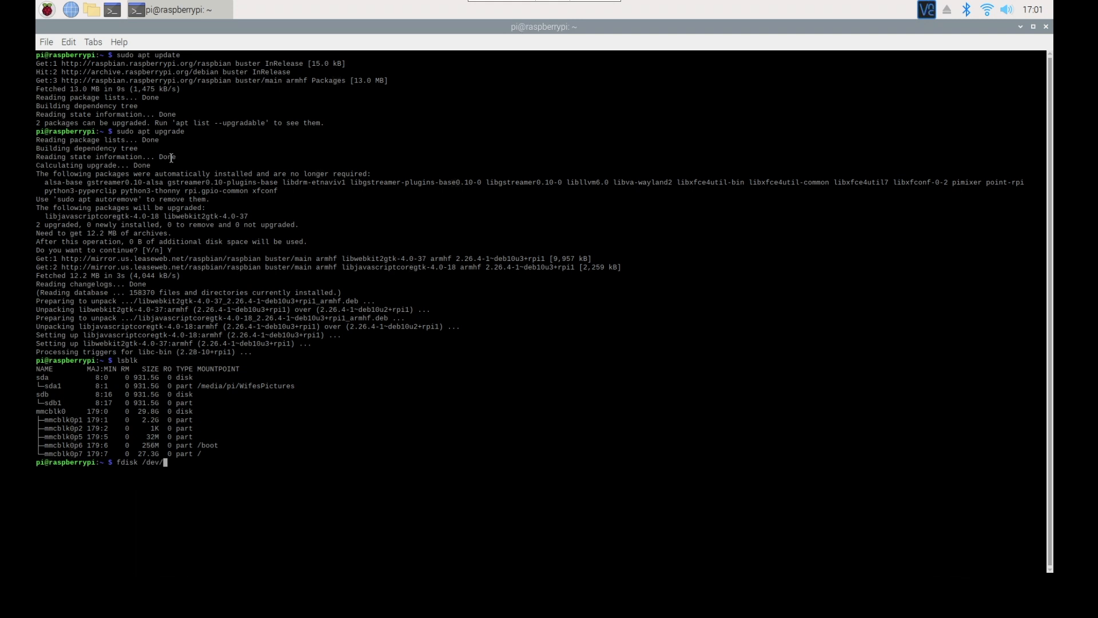
pyautogui.write('sdb')
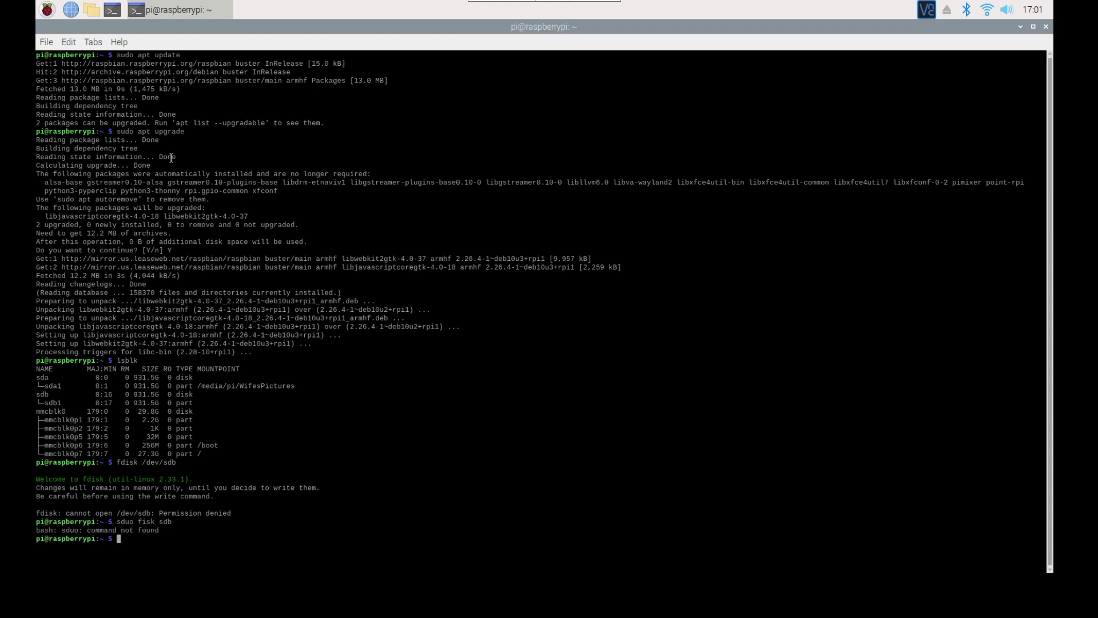
# Step: Retry the fdisk command on /dev/sdb until it opens with administrator rights
pyautogui.write('sduo fisk sdb')
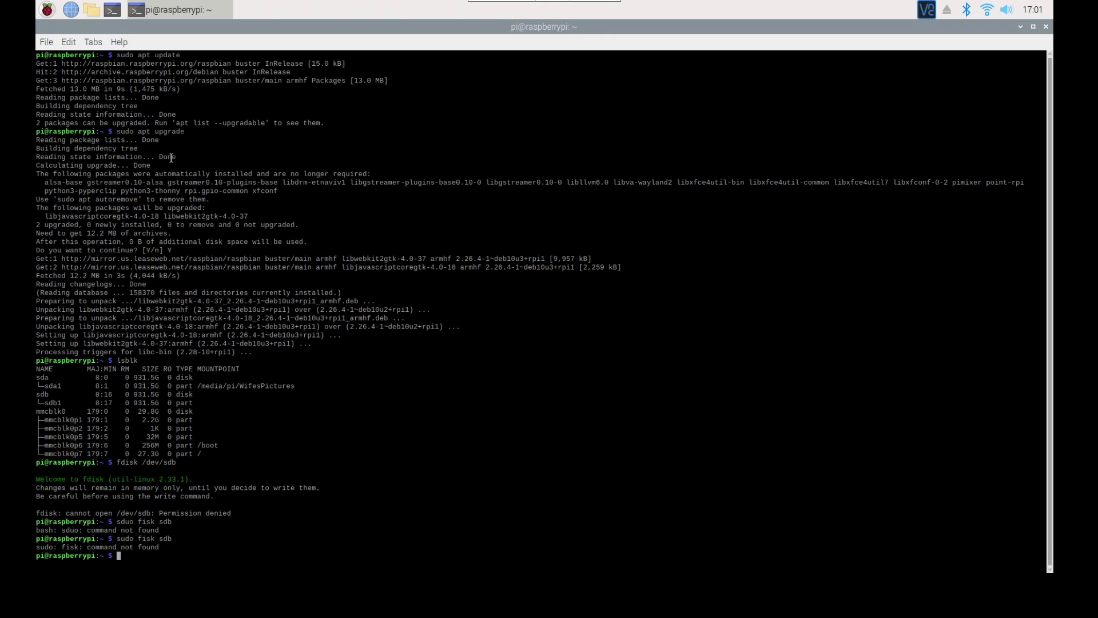
pyautogui.write('sudo fisk')
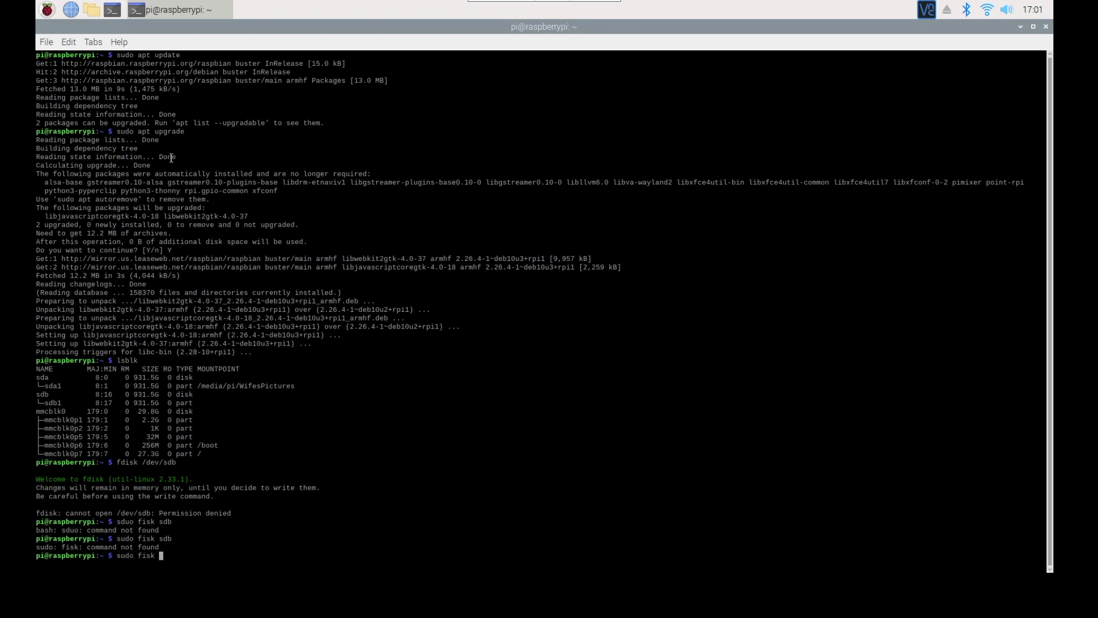
pyautogui.write('/dev/sdb')
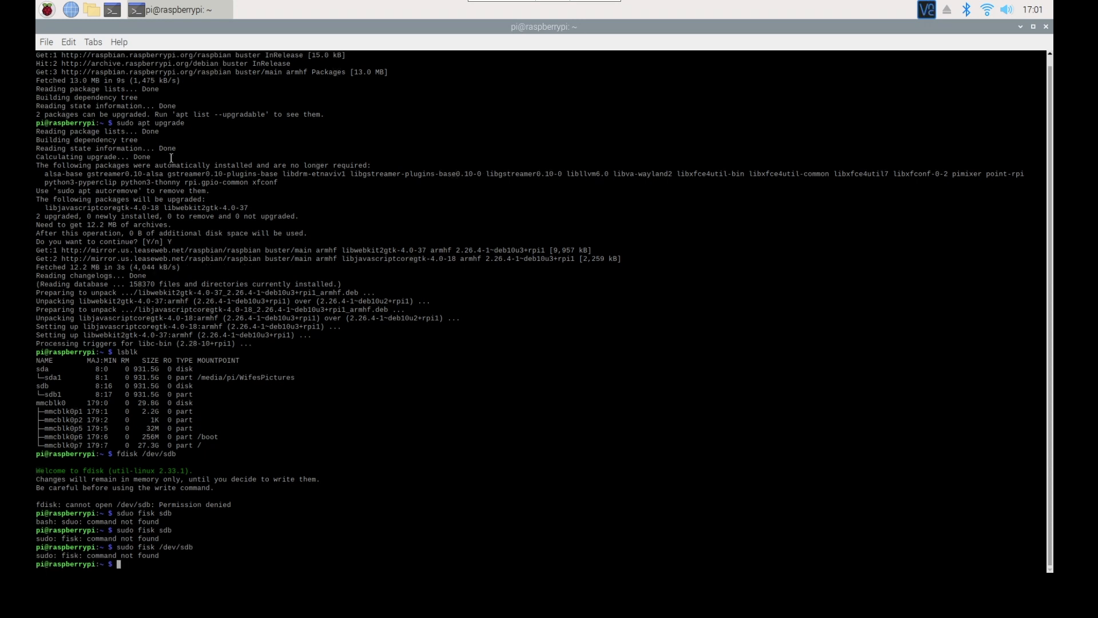
pyautogui.write('sudo fisk /dev/sdb')
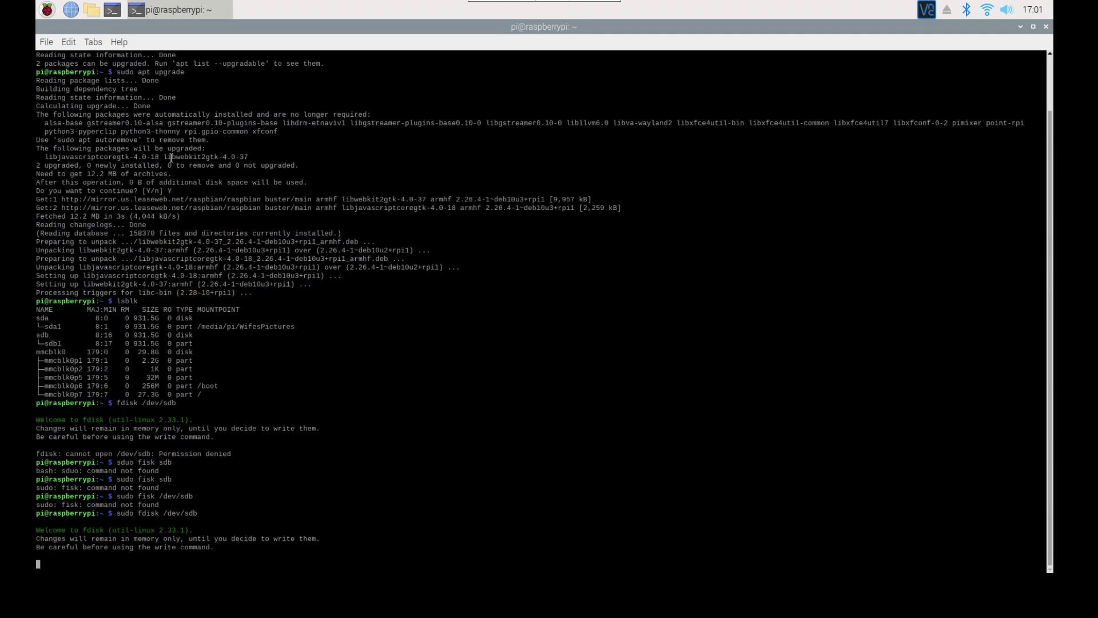
# Step: In fdisk, delete the old partition and start a new primary partition
pyautogui.press('Return')
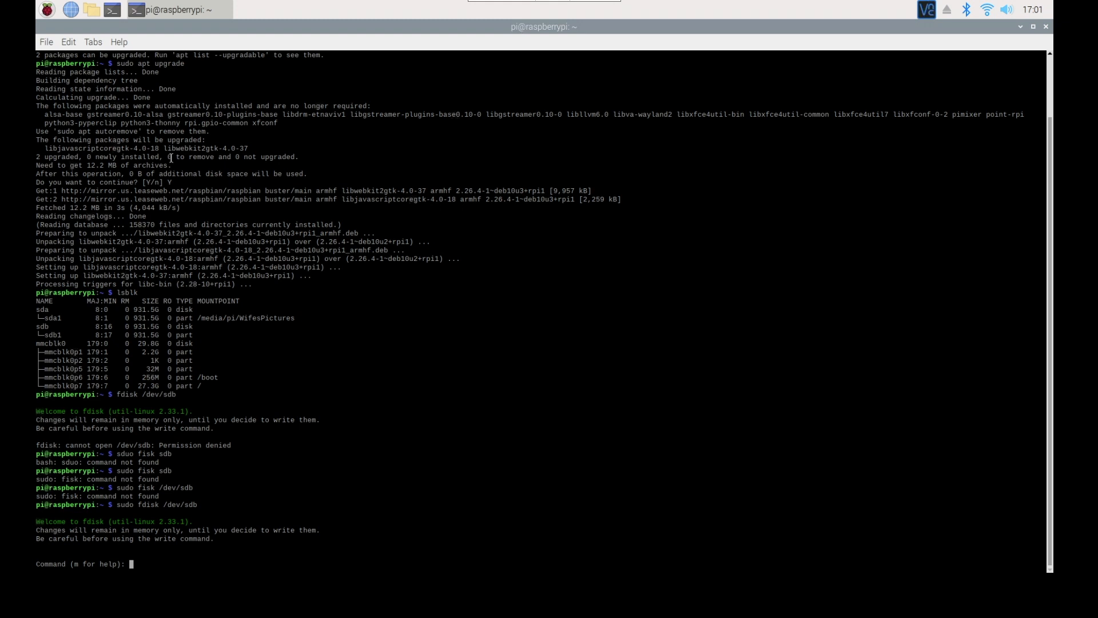
pyautogui.write('d')
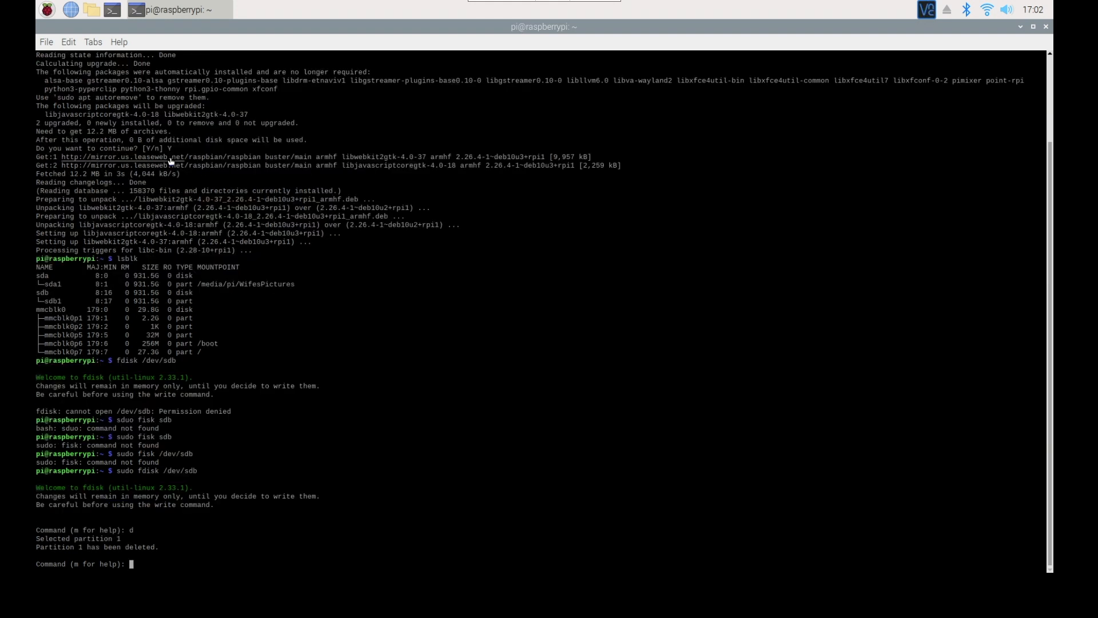
pyautogui.write('n')
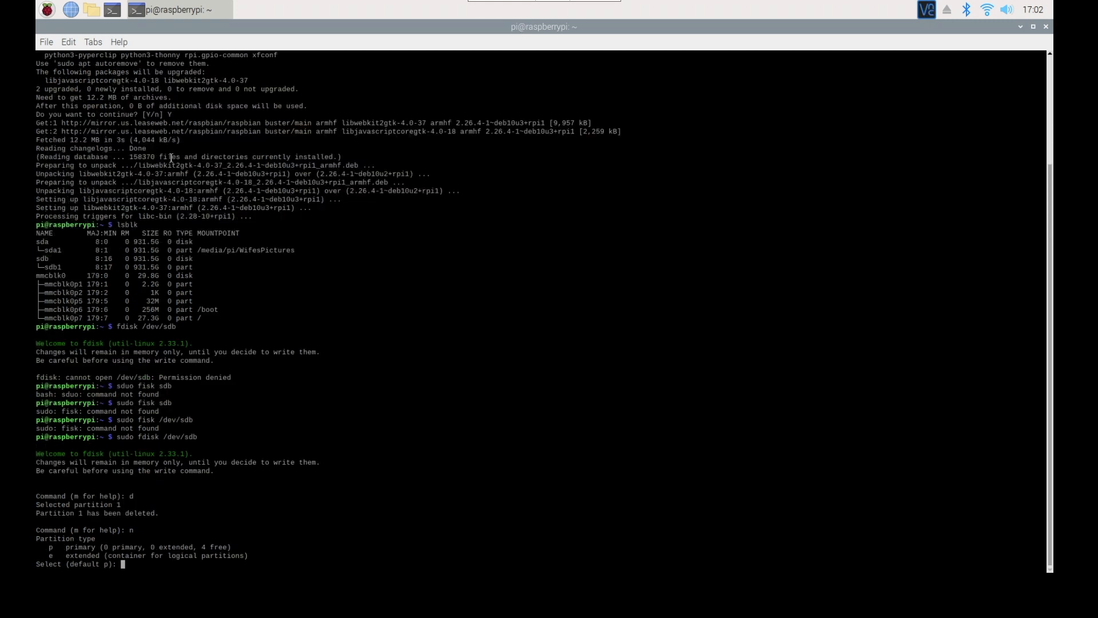
pyautogui.write('p')
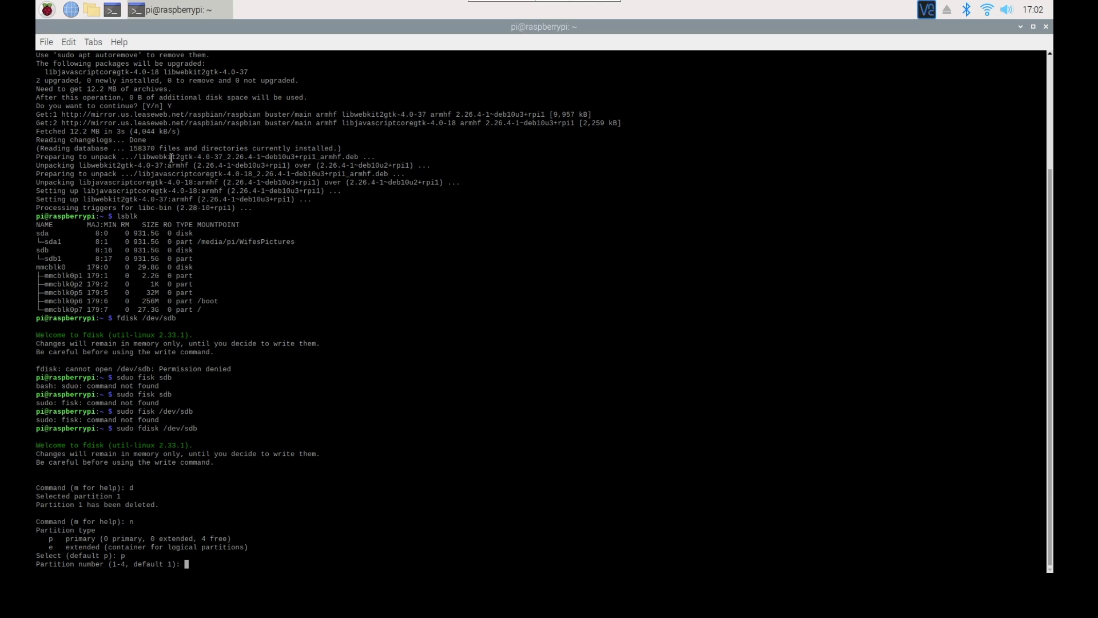
# Step: Accept default number 1 and sector 2048, remove the old signature, and write the table
pyautogui.press('Return')
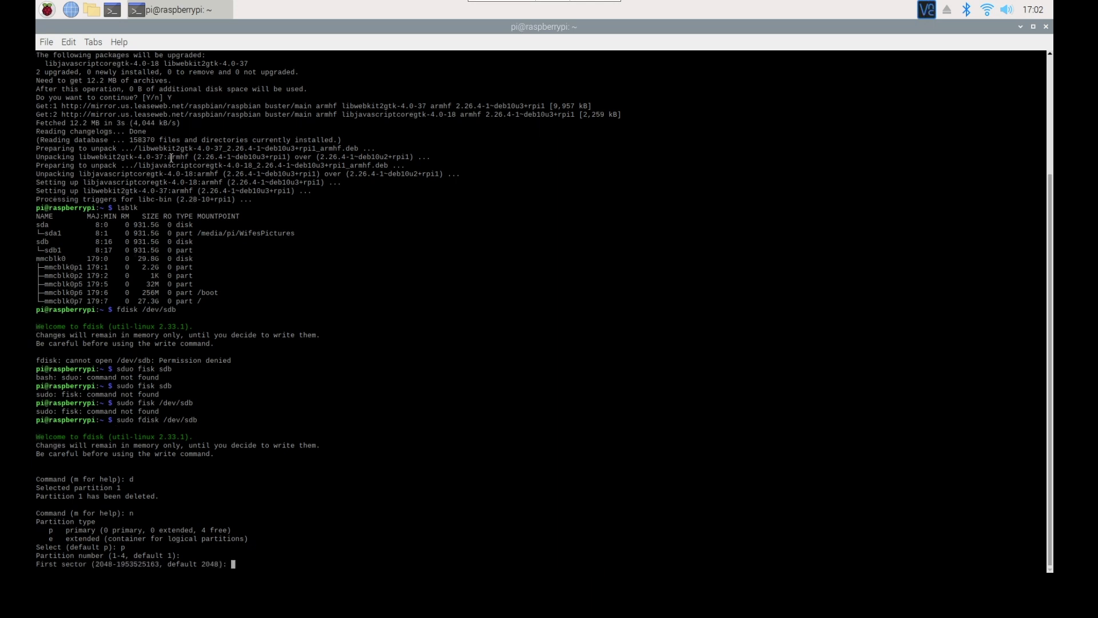
pyautogui.press('Enter')
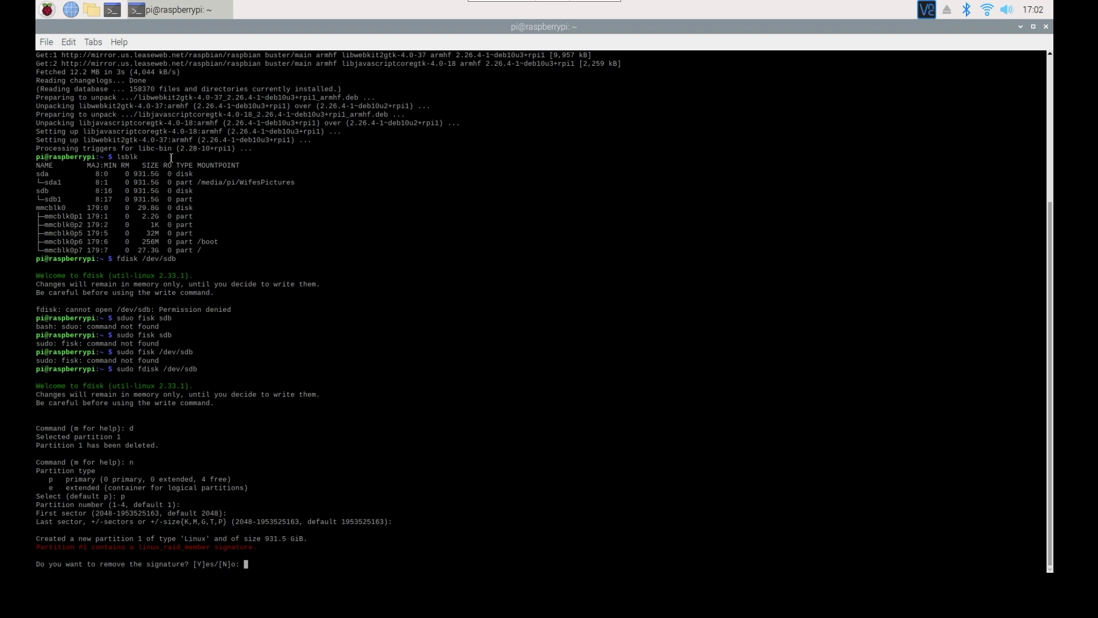
pyautogui.write('Y')
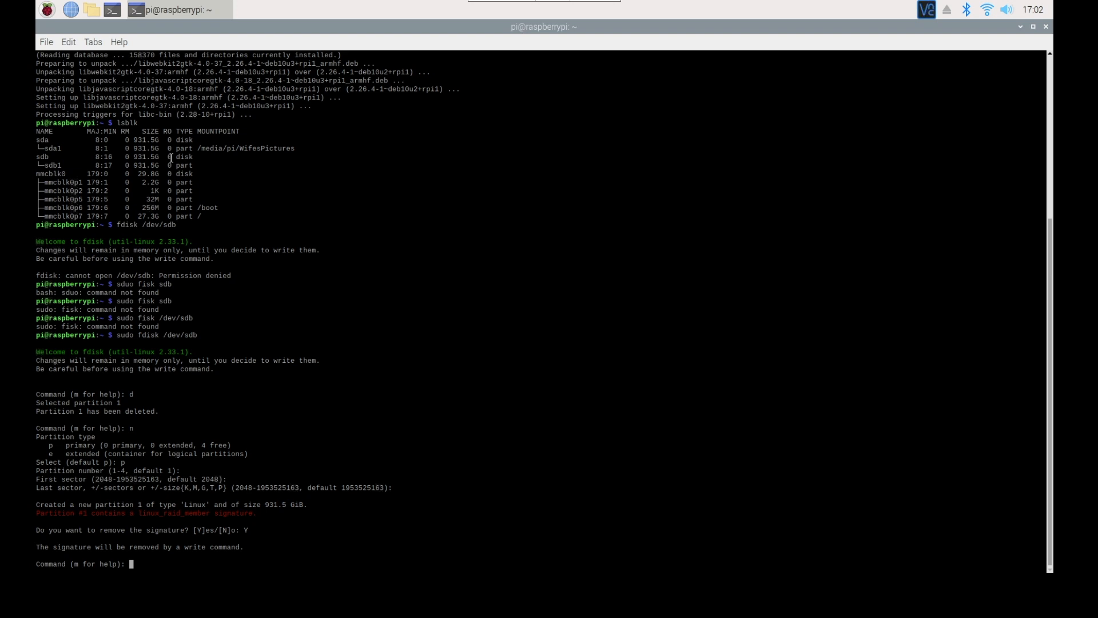
pyautogui.write('w')
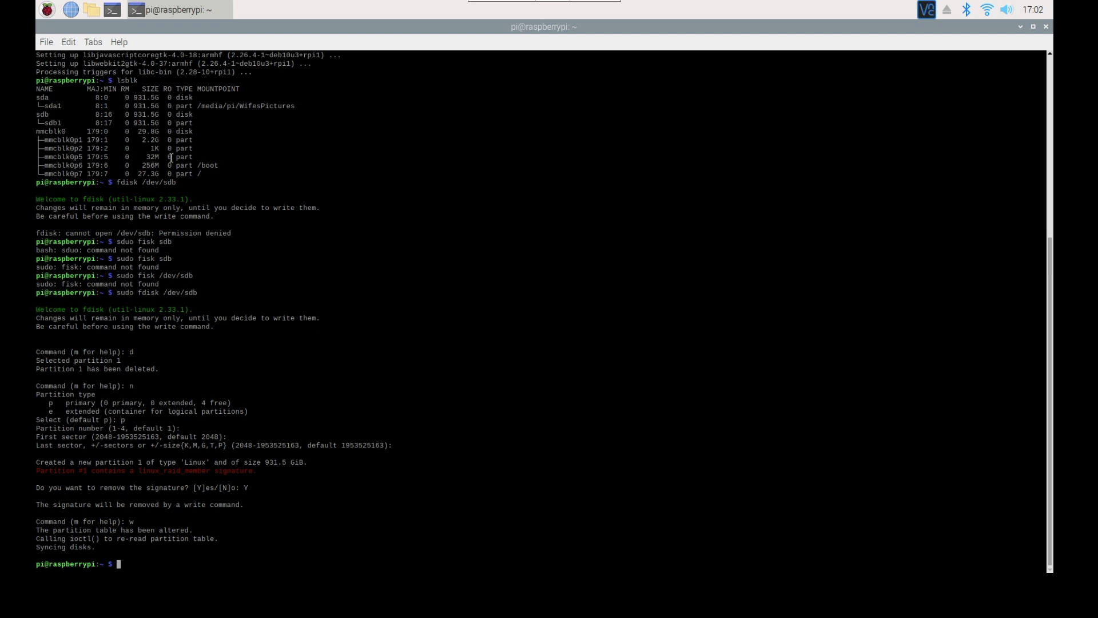
# Step: Clear the screen and format /dev/sdb1 as ext4 with sudo mkfs -t ext4
pyautogui.write('clear')
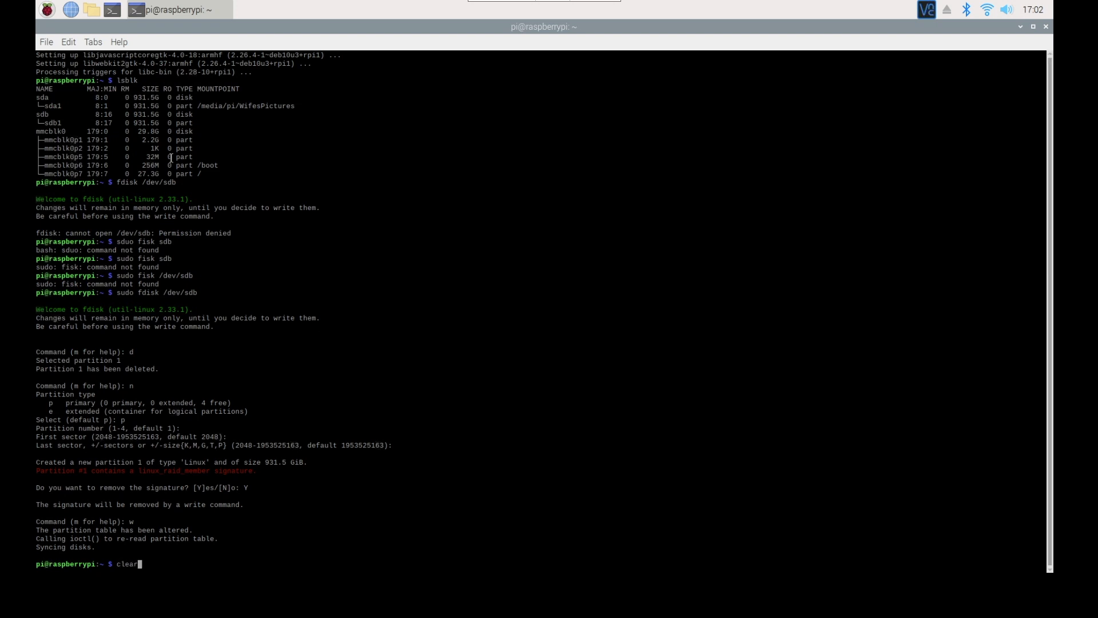
pyautogui.write('sudo mkfs -t ext4 /dev/sdb1')
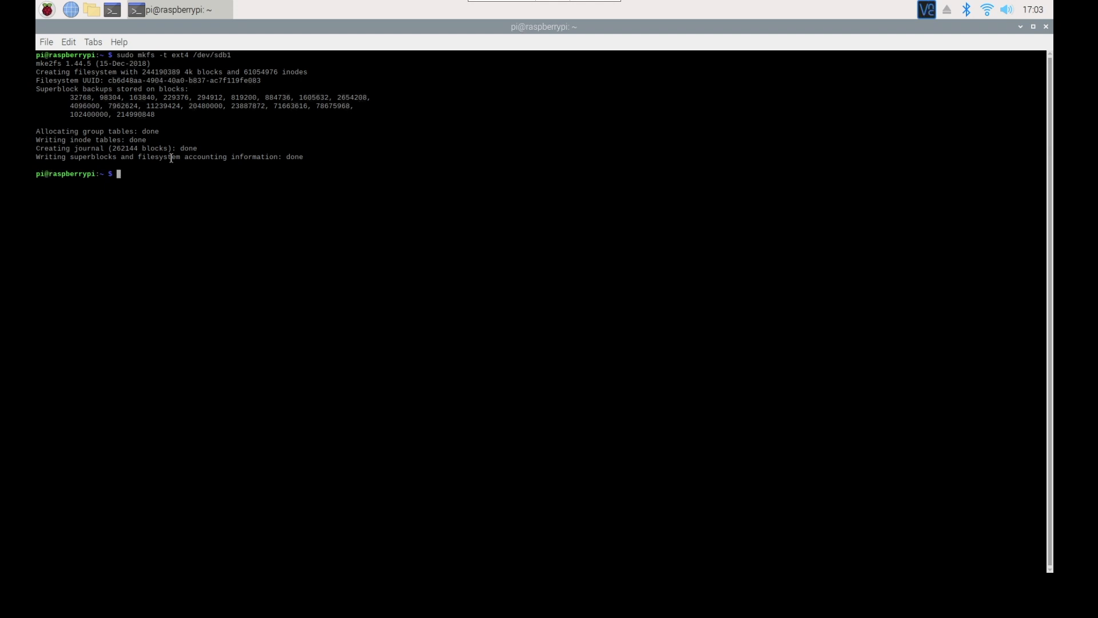
pyautogui.write('sudo')
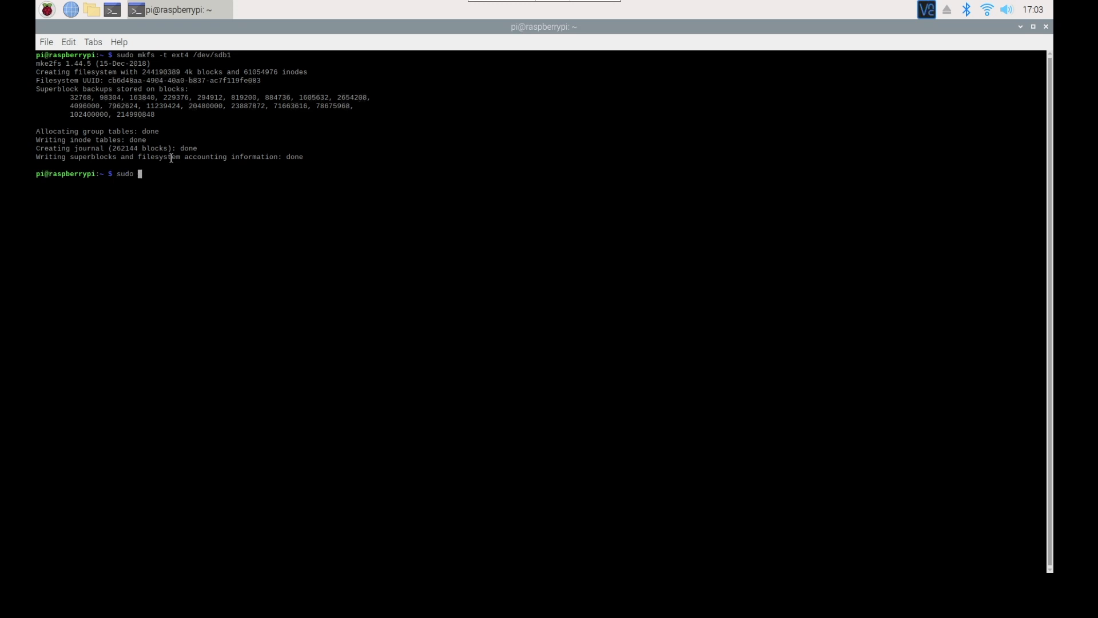
# Step: Label the /dev/sdb1 partition as Code with sudo e2label
pyautogui.write('e2label')
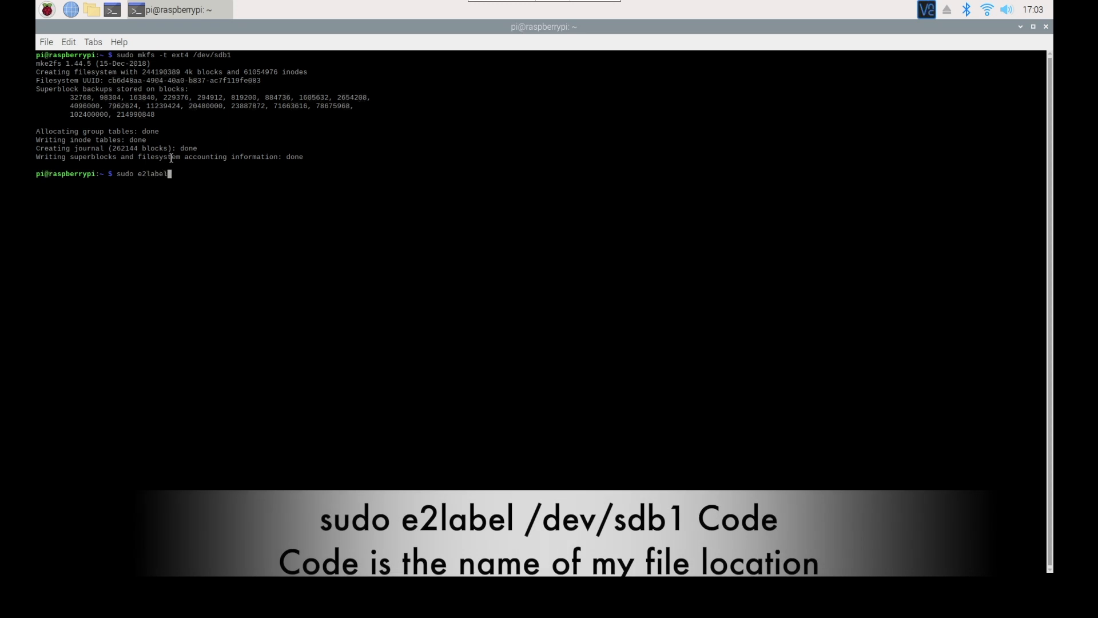
pyautogui.write('/dev/sdb')
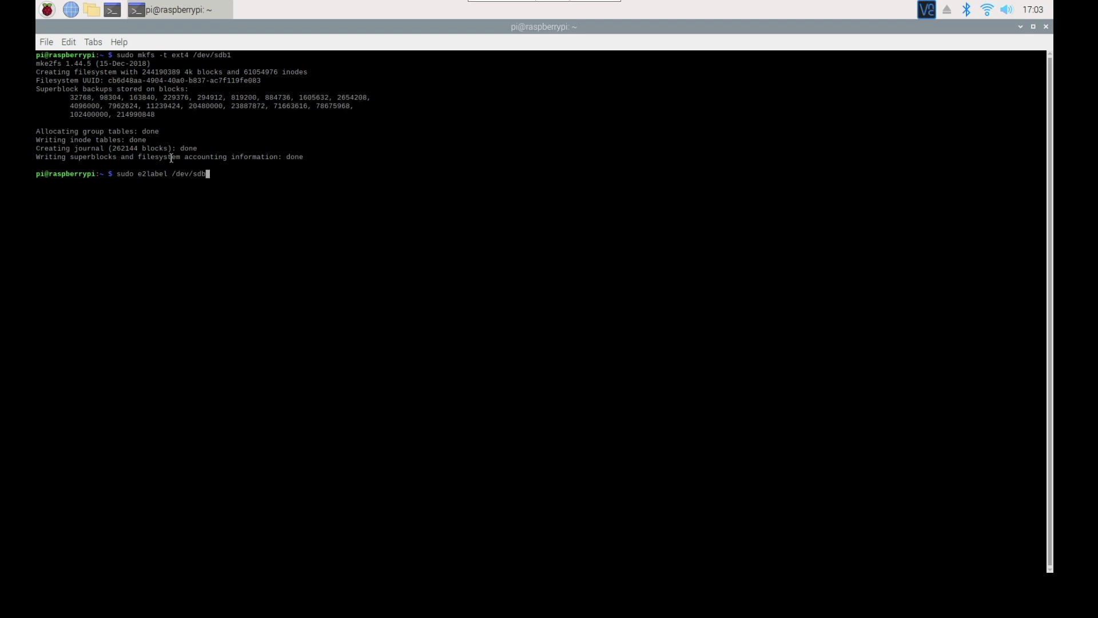
pyautogui.write('1')
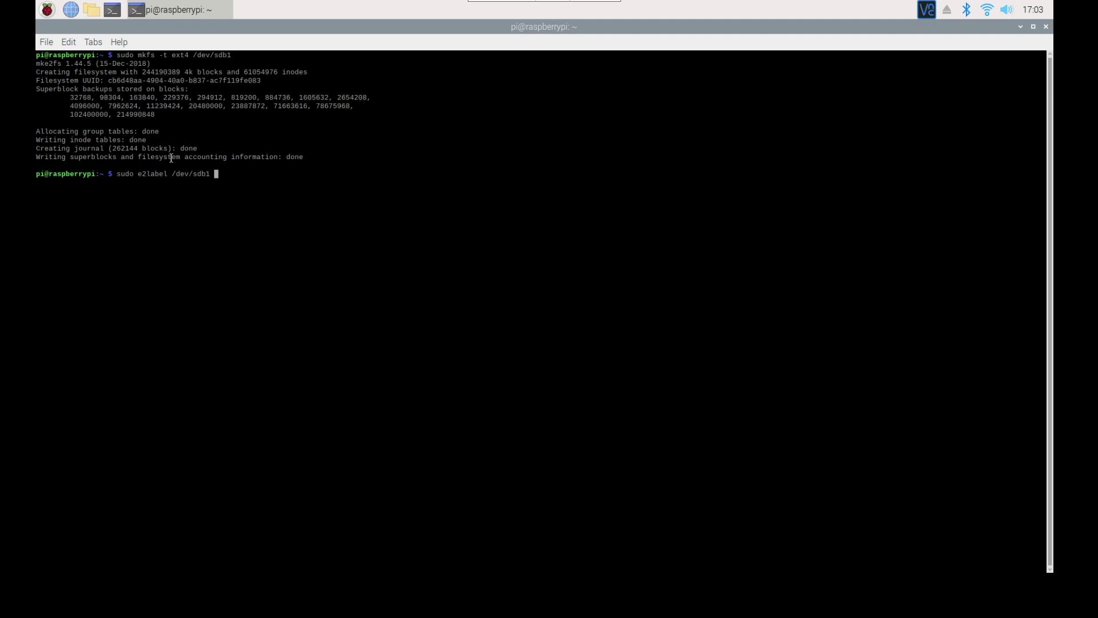
pyautogui.write('Code')
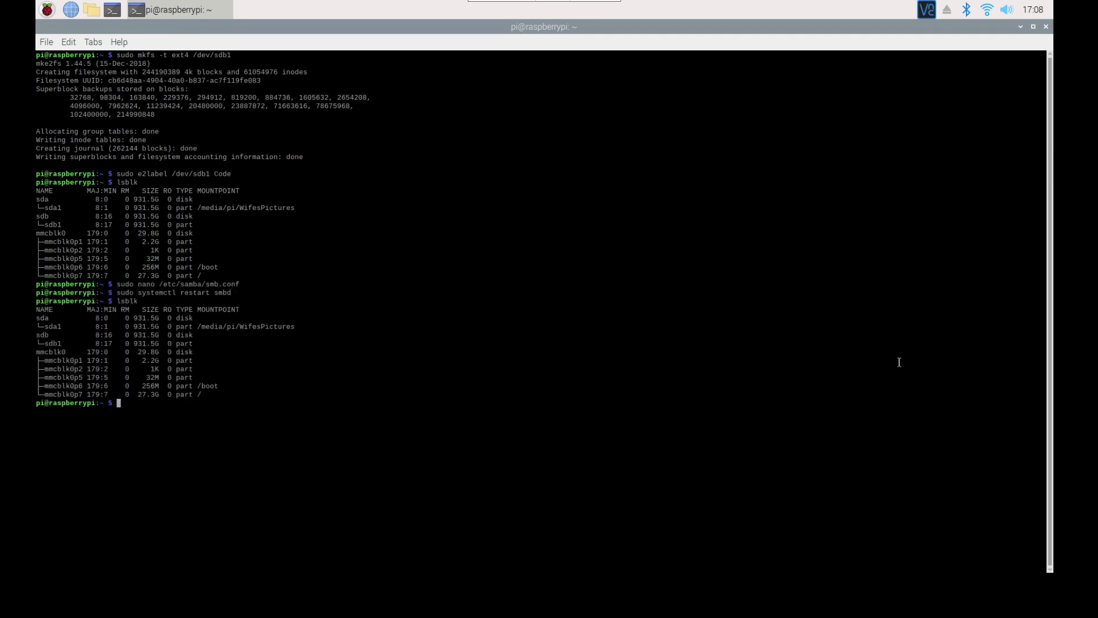
pyautogui.moveTo(489, 425)
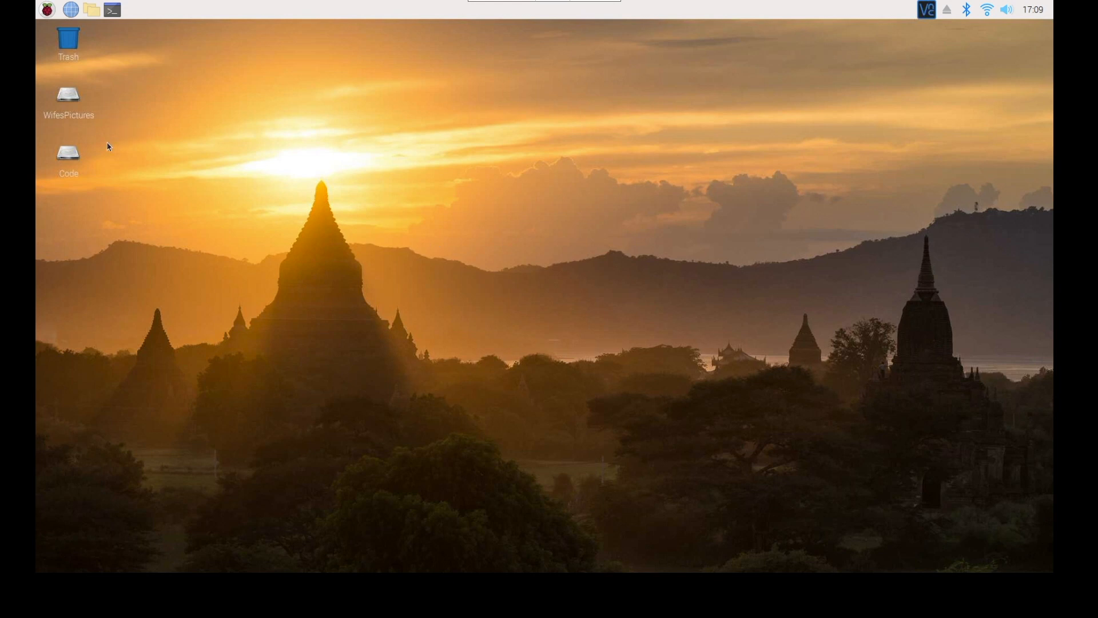
pyautogui.moveTo(153, 197)
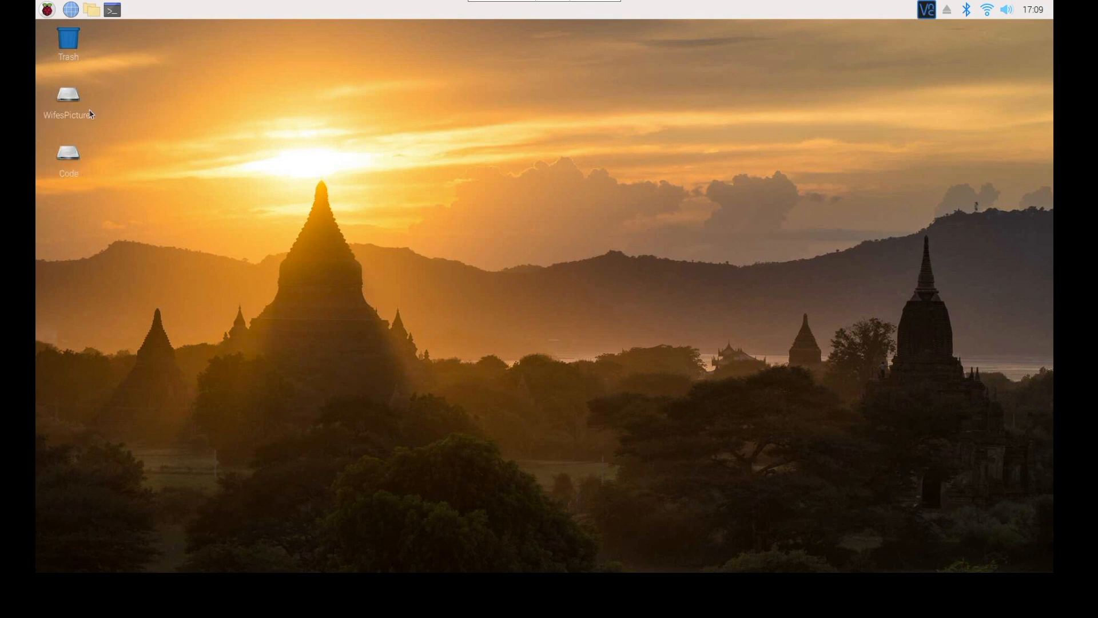
pyautogui.moveTo(254, 199)
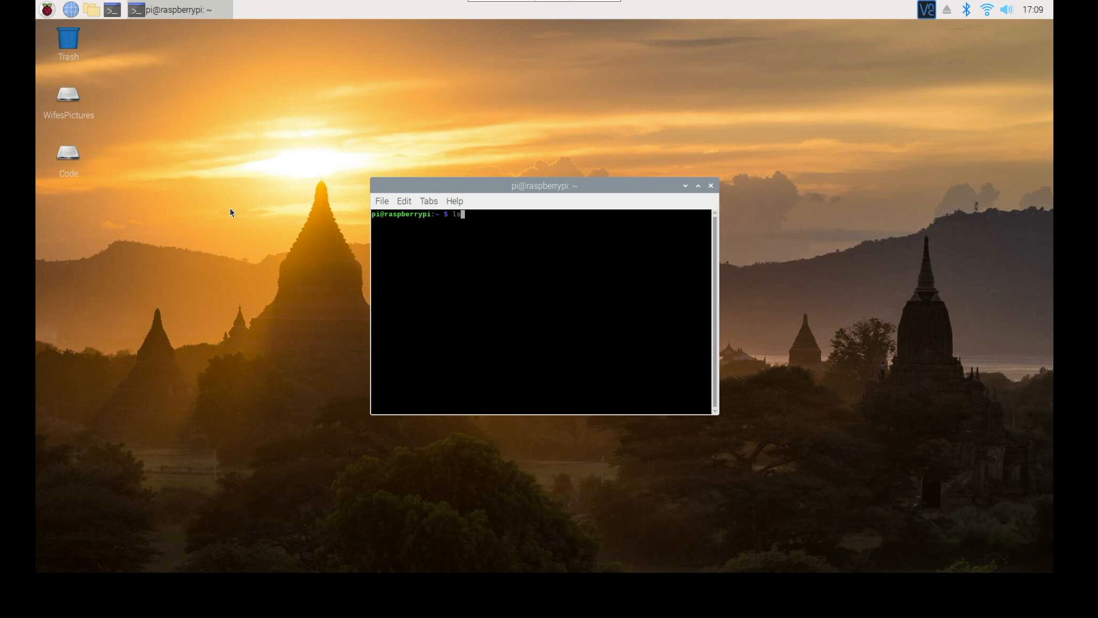
# Step: Run lsblk to list drives, partitions and mount points
pyautogui.write('lsblk')
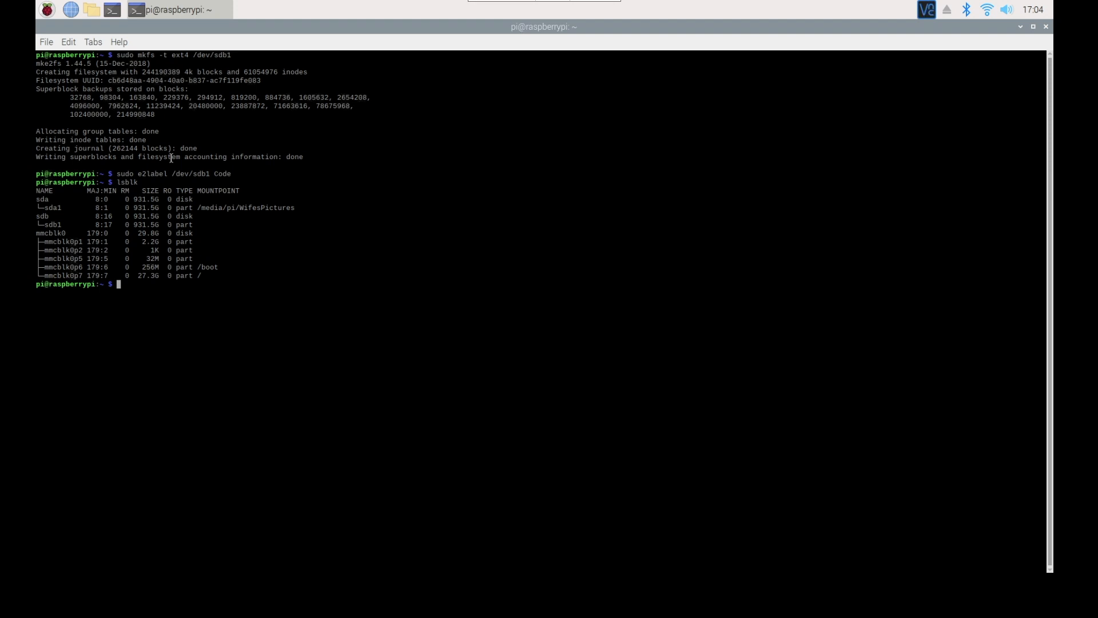
pyautogui.write('sudo')
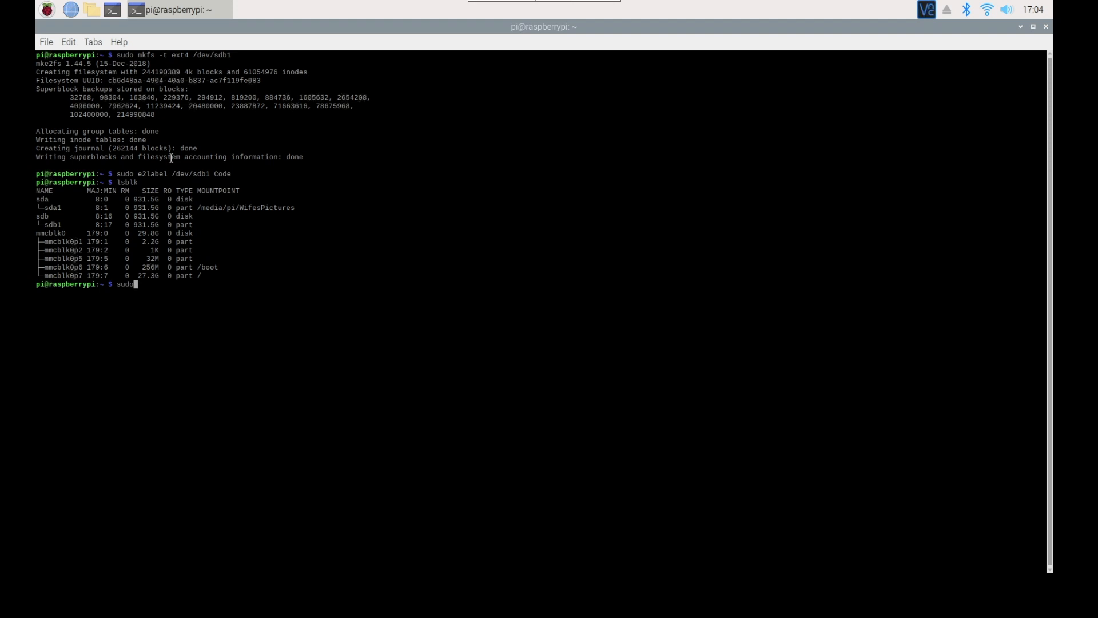
pyautogui.write('apt-get install s')
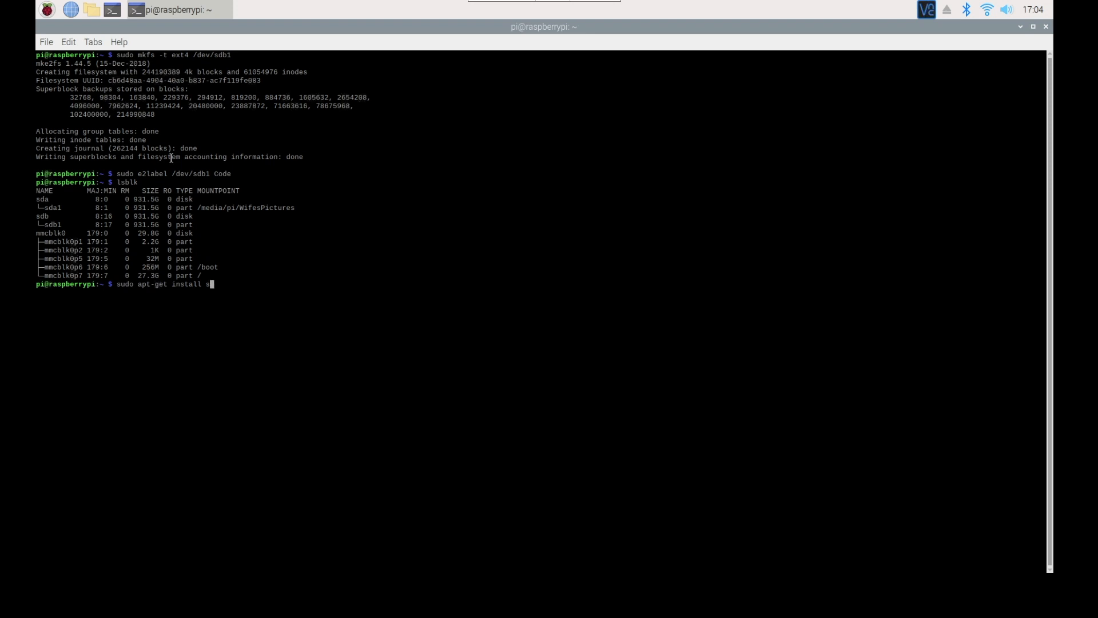
pyautogui.press('ctrl+c')
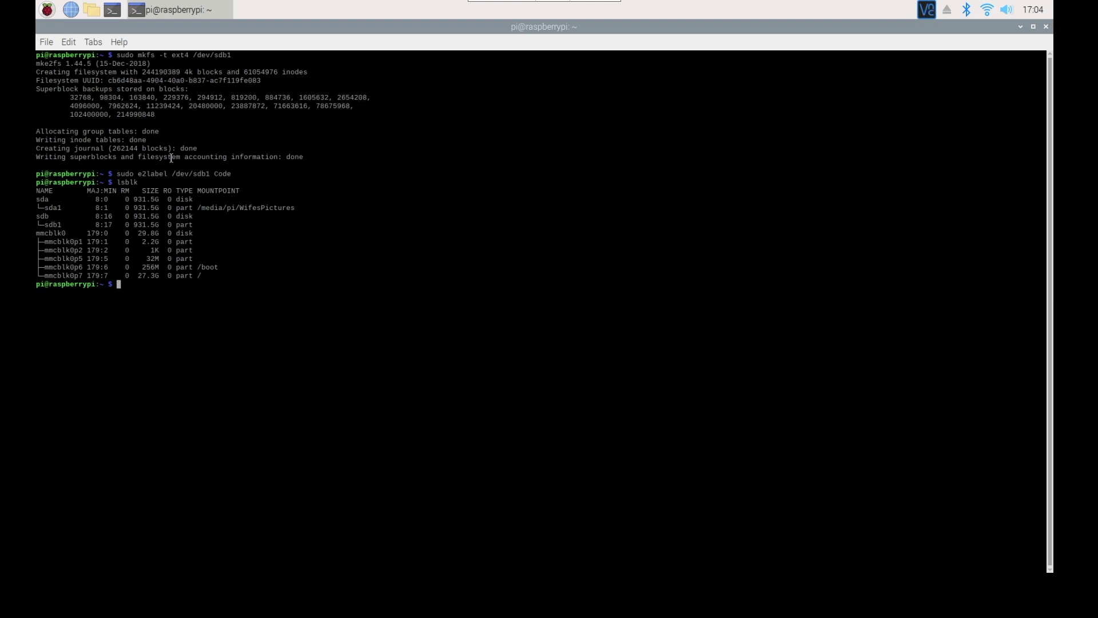
pyautogui.write('sudo')
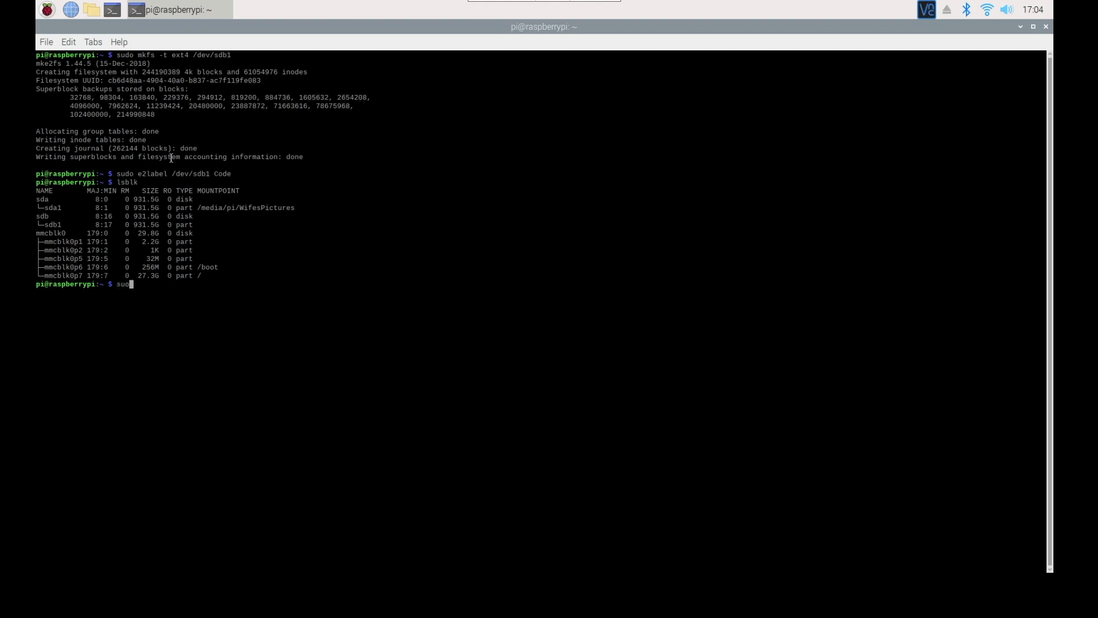
# Step: Open /etc/samba/smb.conf in nano and move to the end of the file
pyautogui.write('nano /')
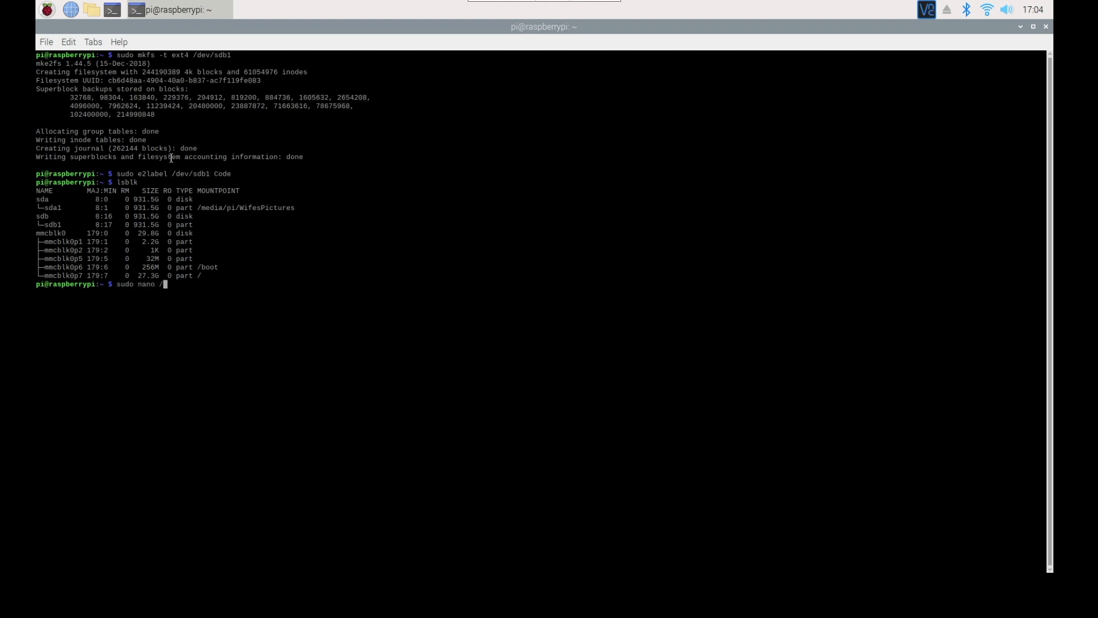
pyautogui.write('etc/')
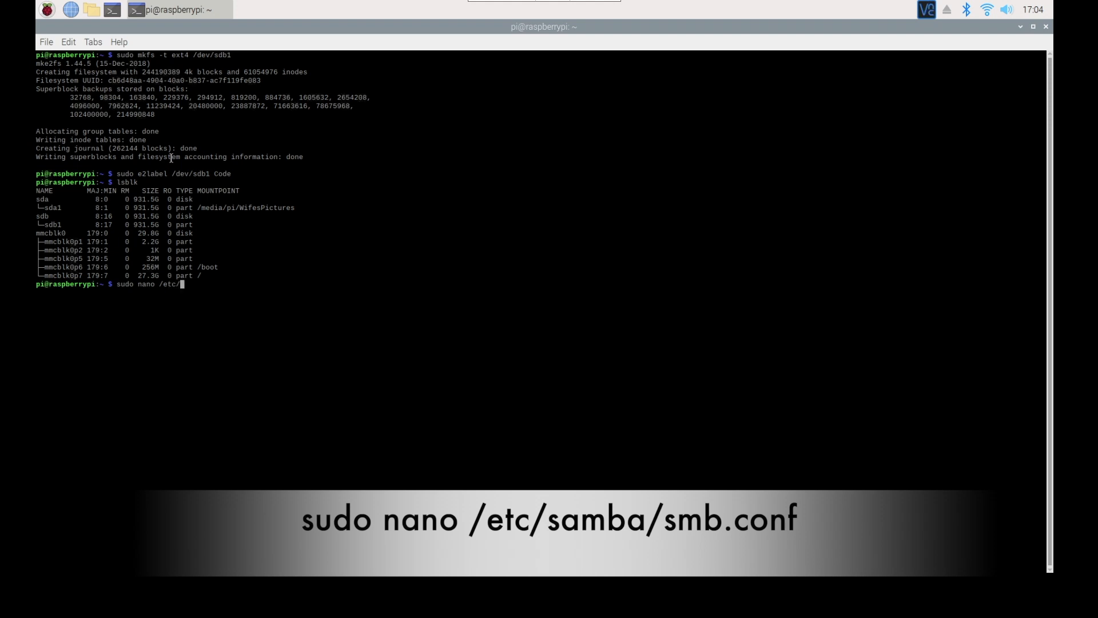
pyautogui.write('samba')
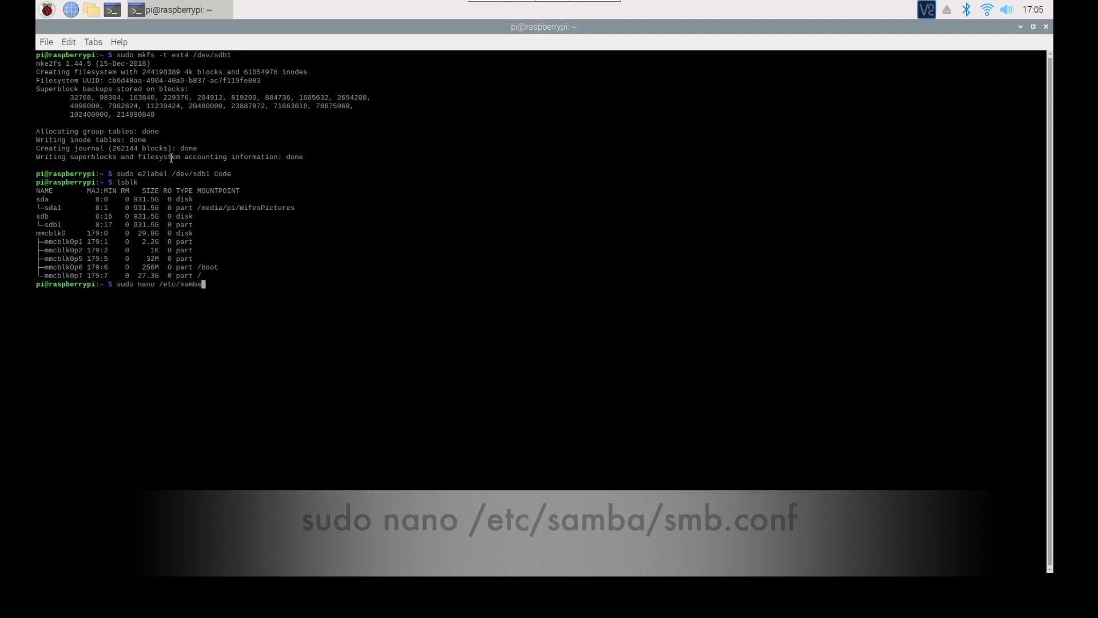
pyautogui.write('/')
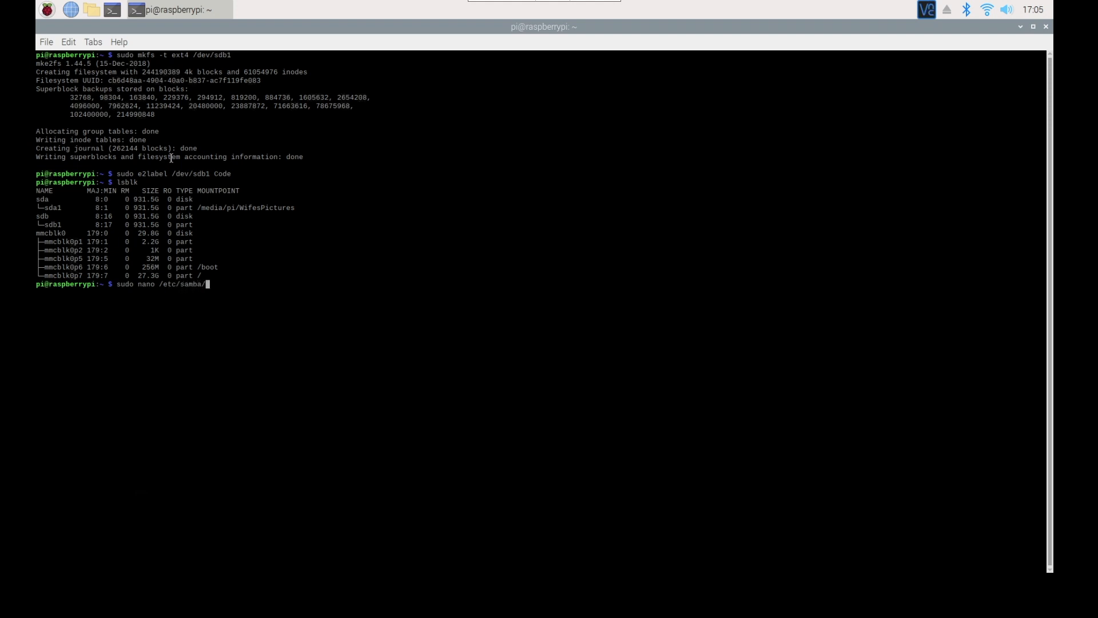
pyautogui.write('cmb.con')
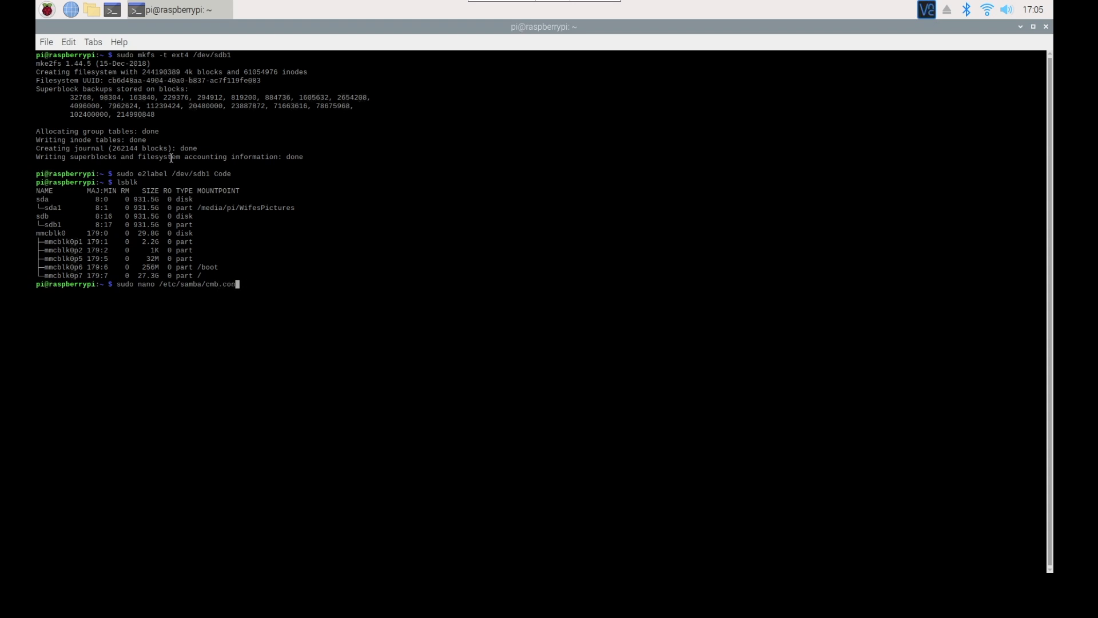
pyautogui.write('f')
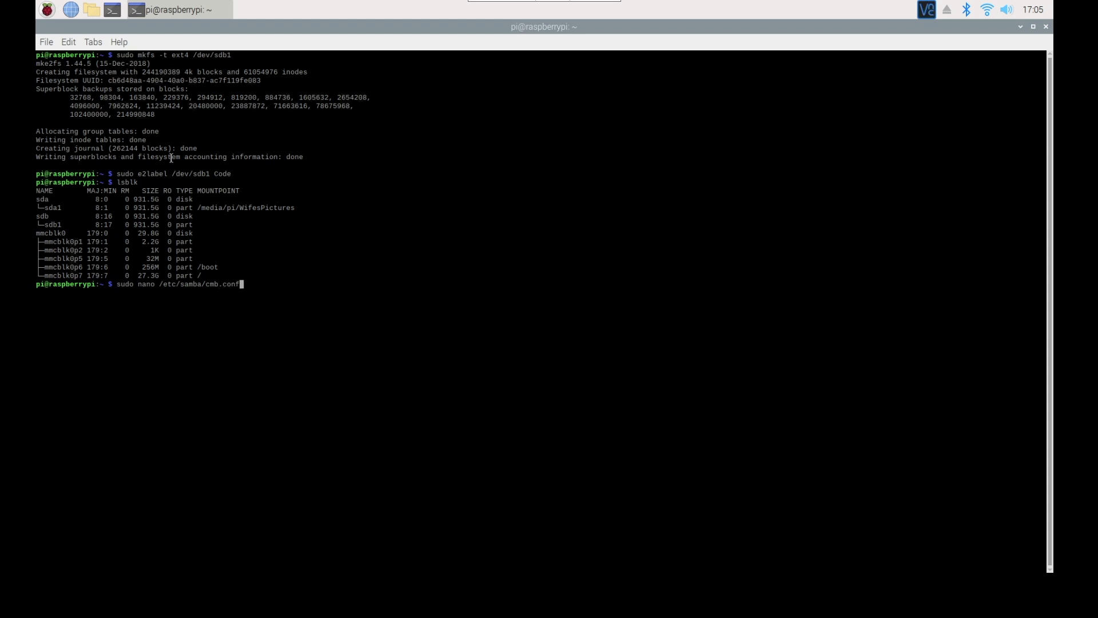
pyautogui.write('smb.conf')
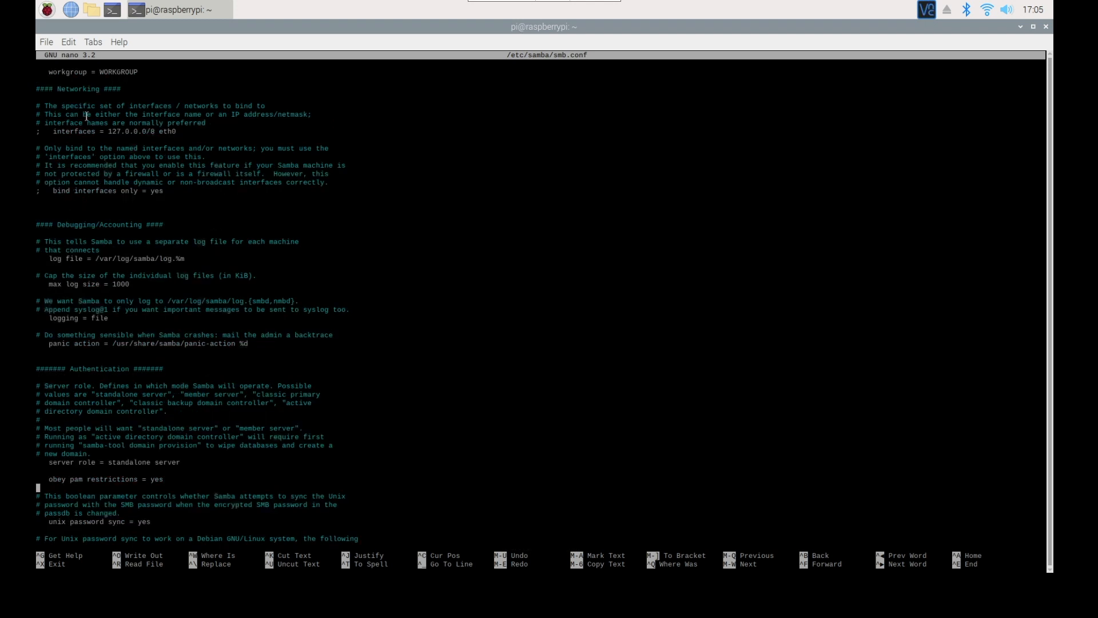
pyautogui.scroll(-3)
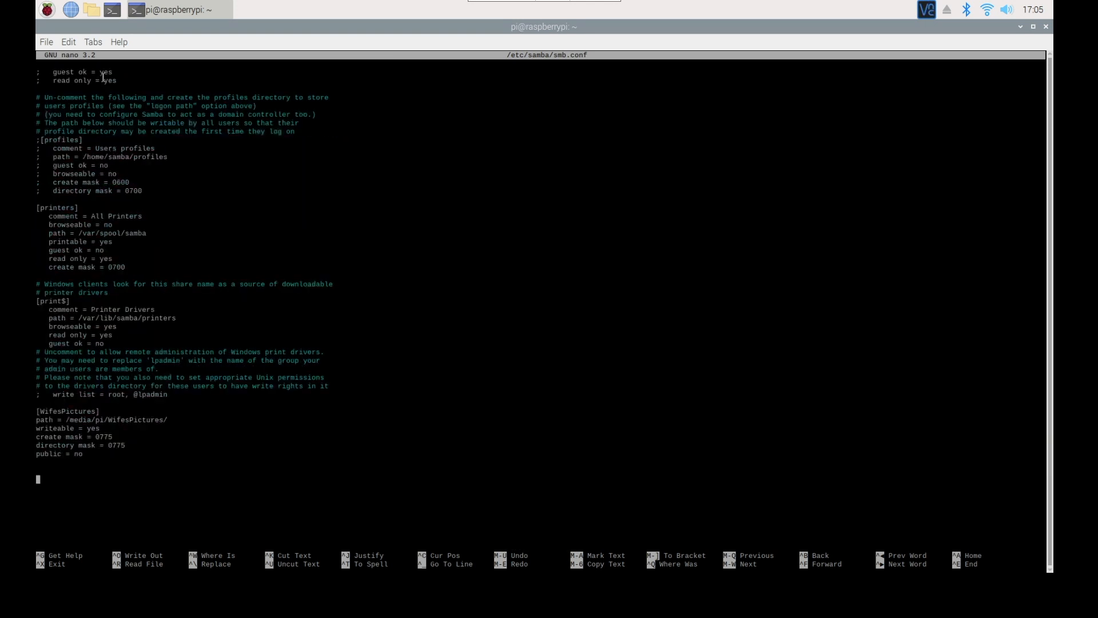
# Step: Add a [Code] share section with path = /media/pi/Code/
pyautogui.write('[CO')
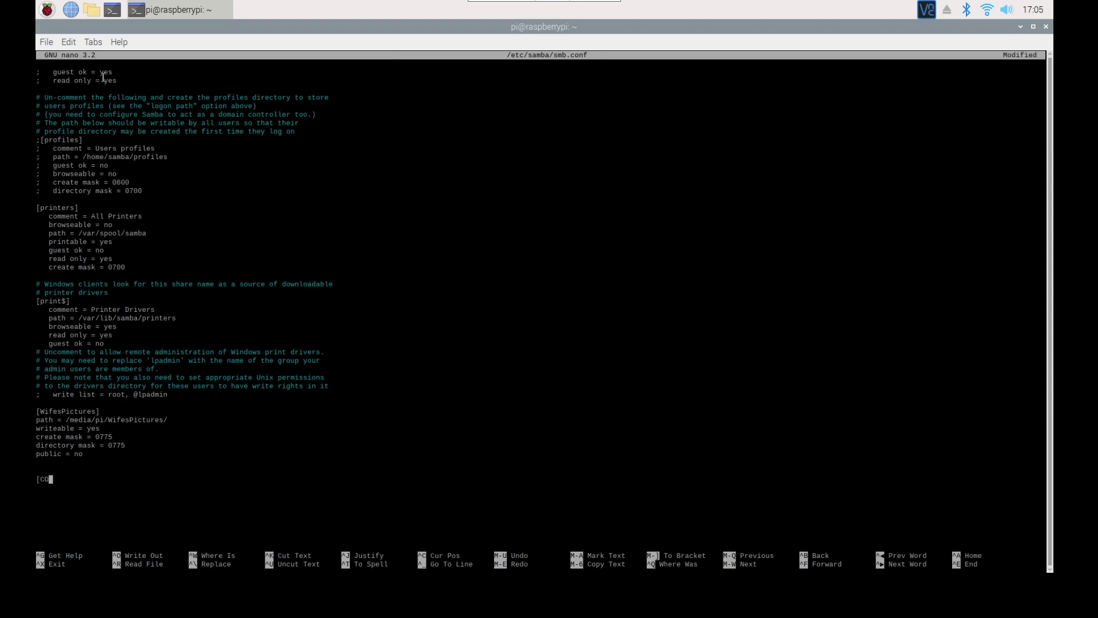
pyautogui.write('de]')
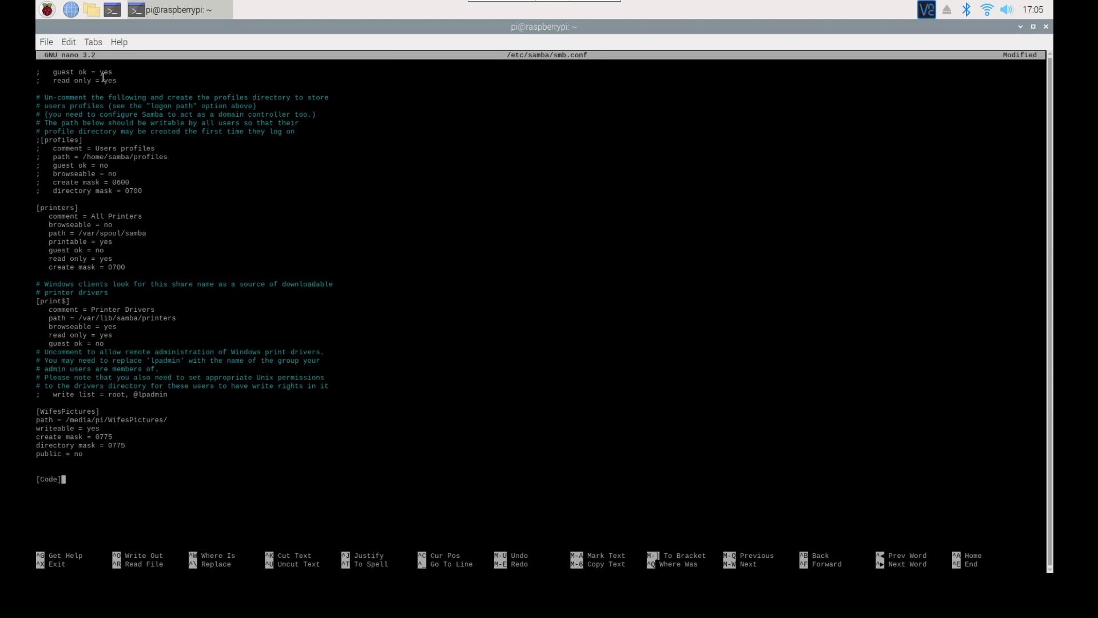
pyautogui.write('path =')
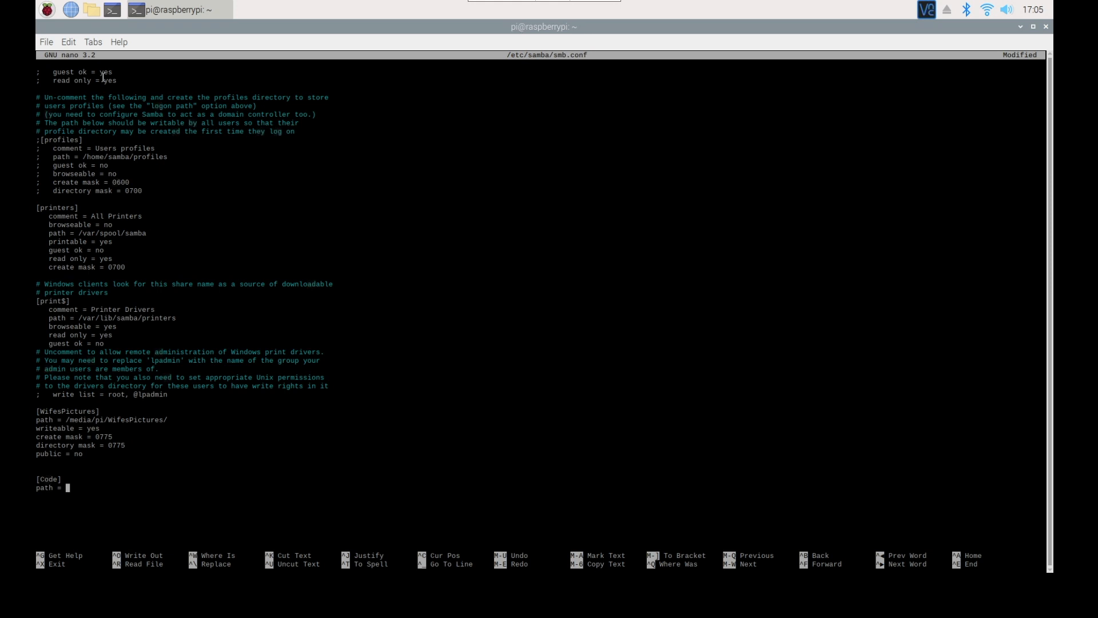
pyautogui.write('/media/')
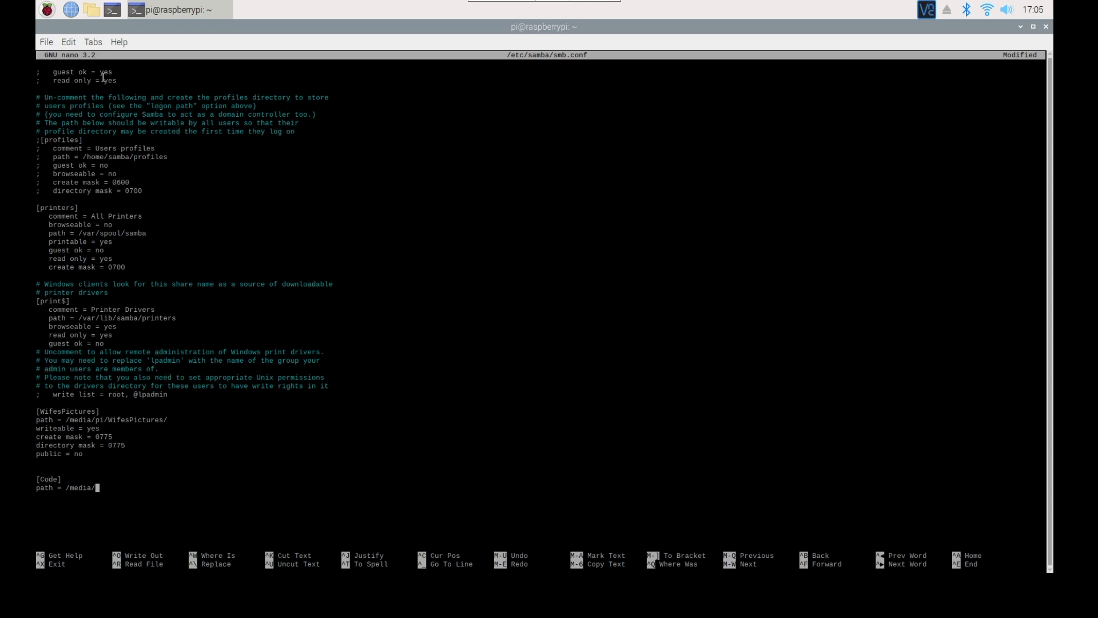
pyautogui.write('pi')
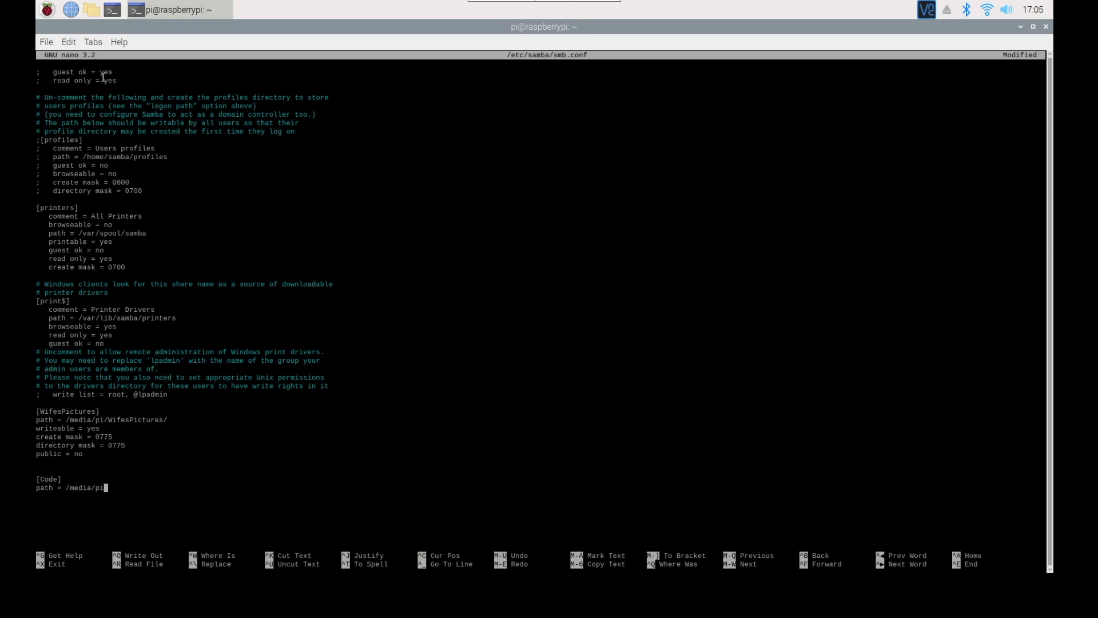
pyautogui.write('C')
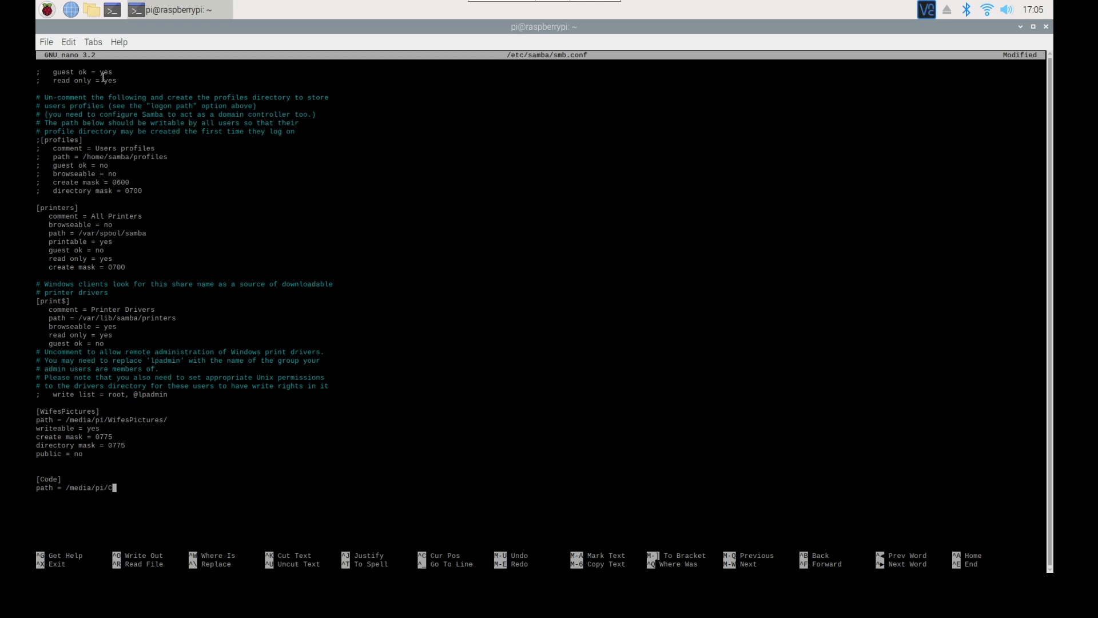
pyautogui.write('ode')
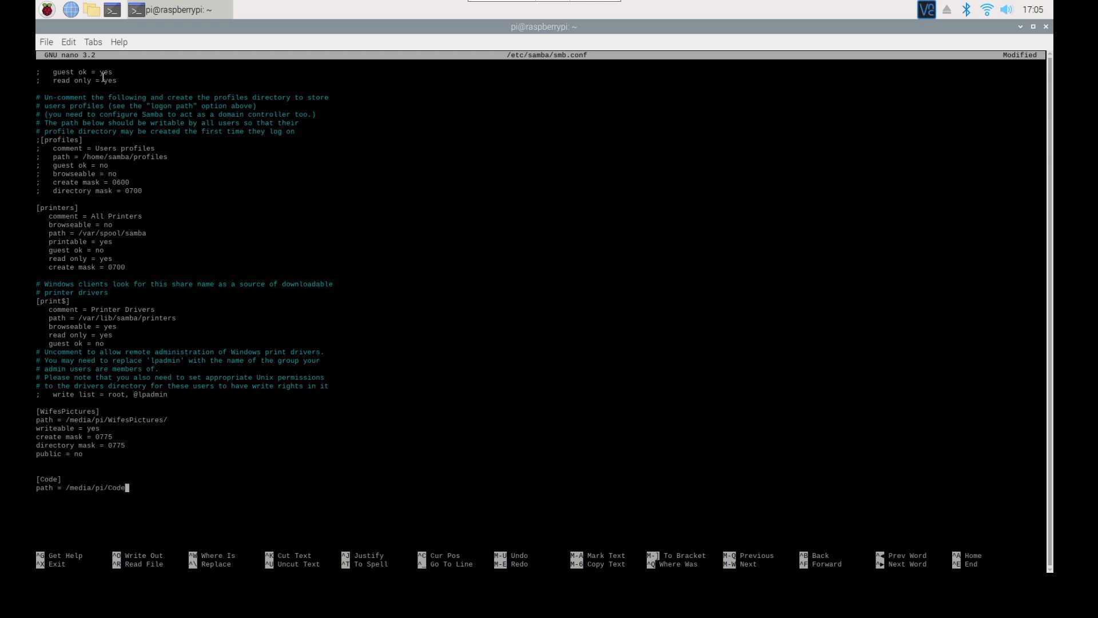
pyautogui.write('/')
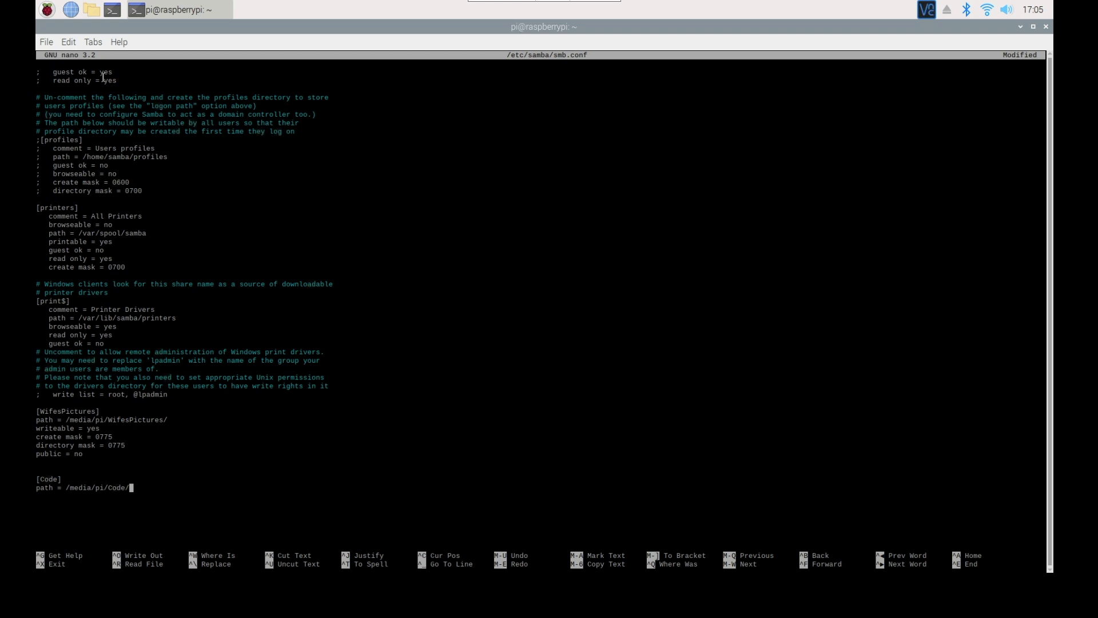
# Step: Set writeable = yes, create and directory masks 0775, and public = no
pyautogui.write('wi')
pyautogui.write('create mask')
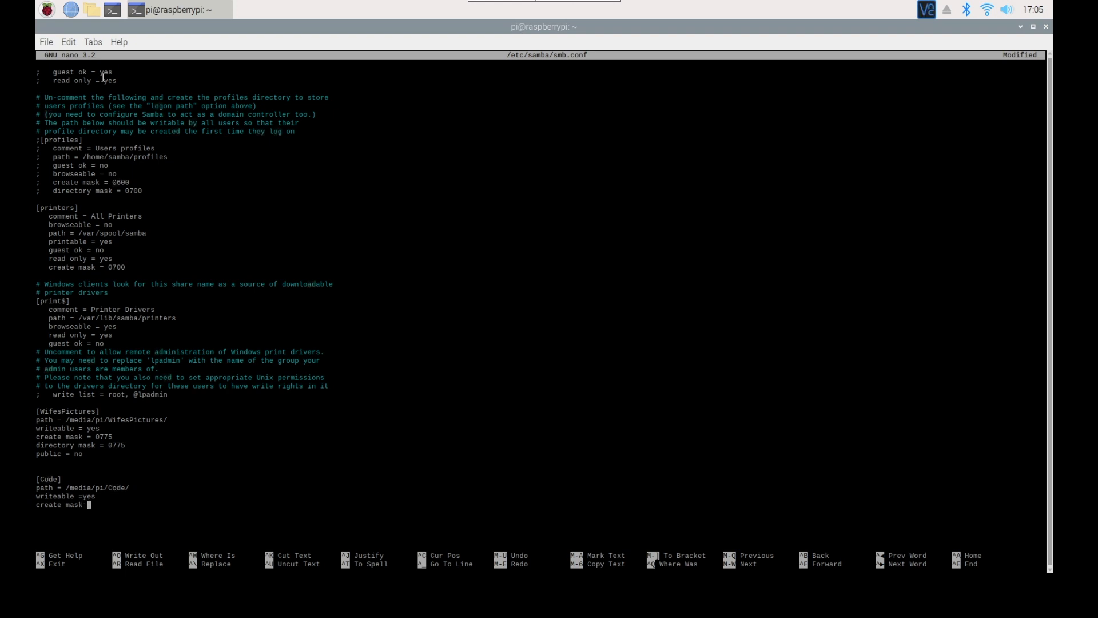
pyautogui.write('=0775')
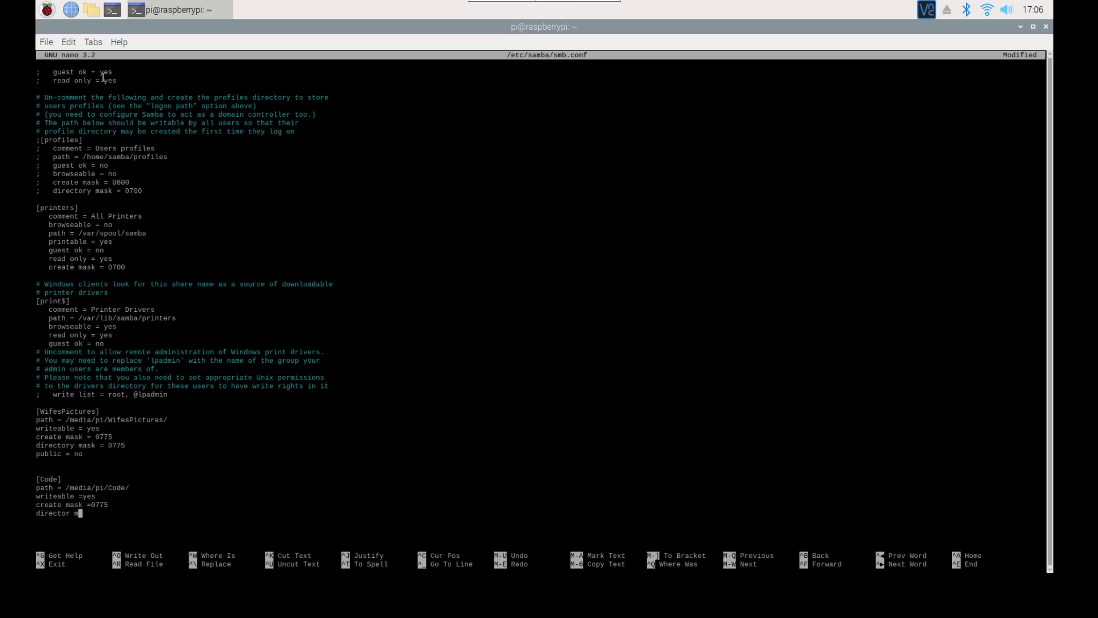
pyautogui.write('ask =')
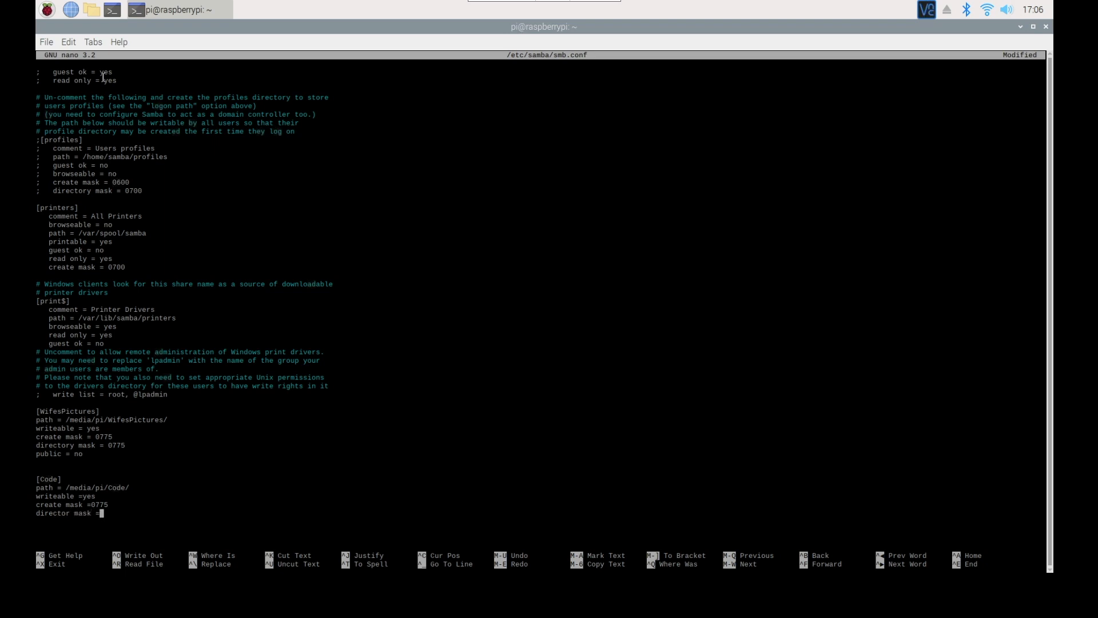
pyautogui.write('0775')
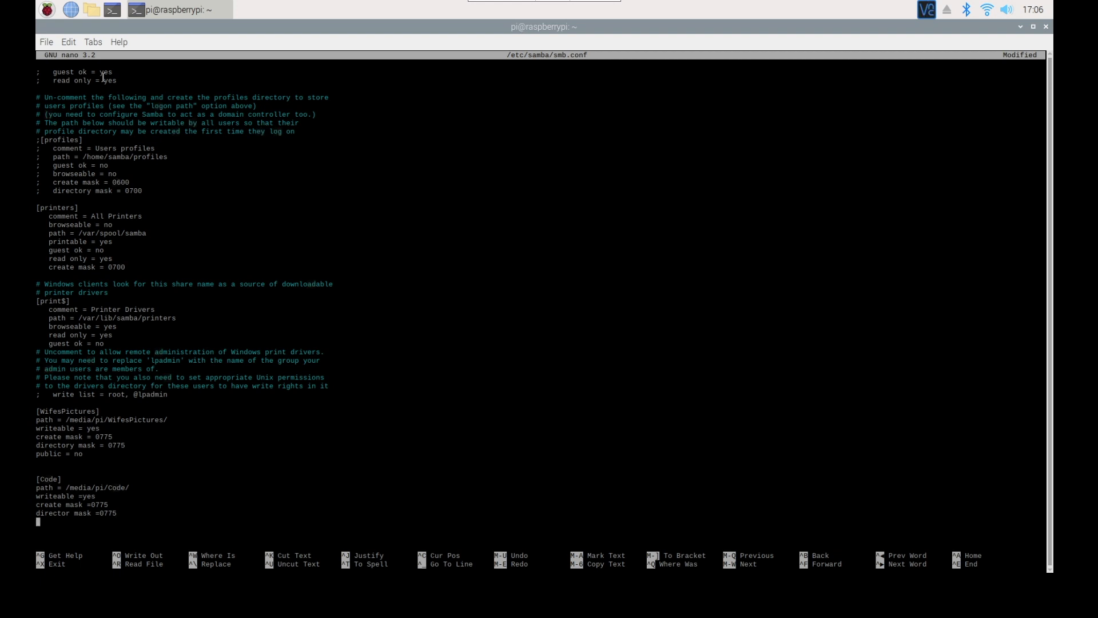
pyautogui.write('public')
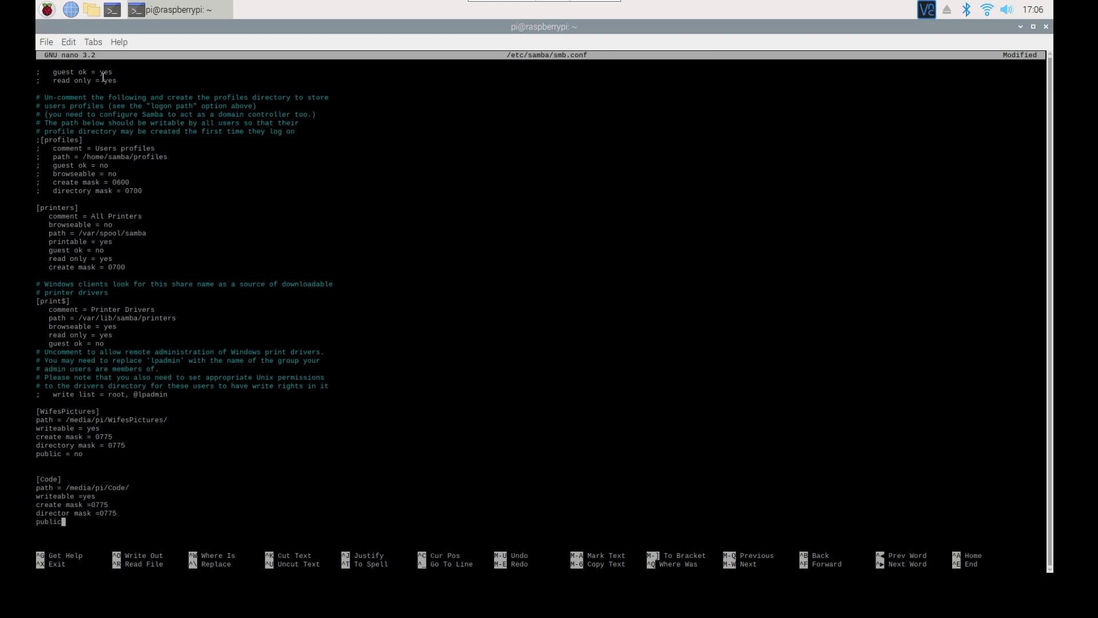
pyautogui.write('no')
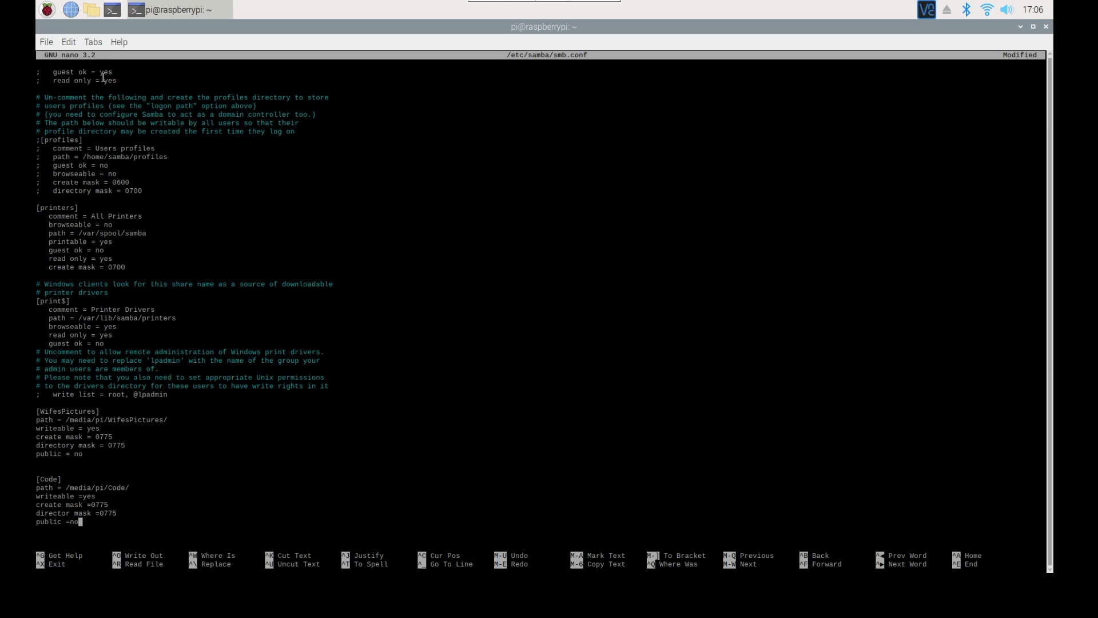
# Step: Save smb.conf and exit nano, then begin the smbpasswd -a command
pyautogui.press('ctrl+x')
pyautogui.write('sudo')
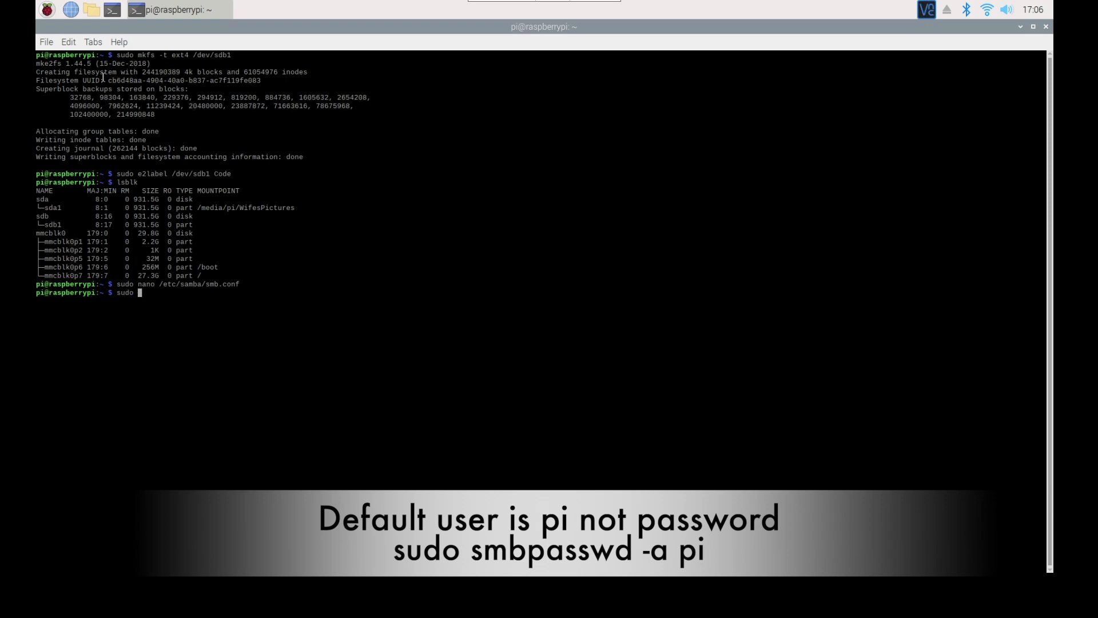
pyautogui.write('smbpasswd')
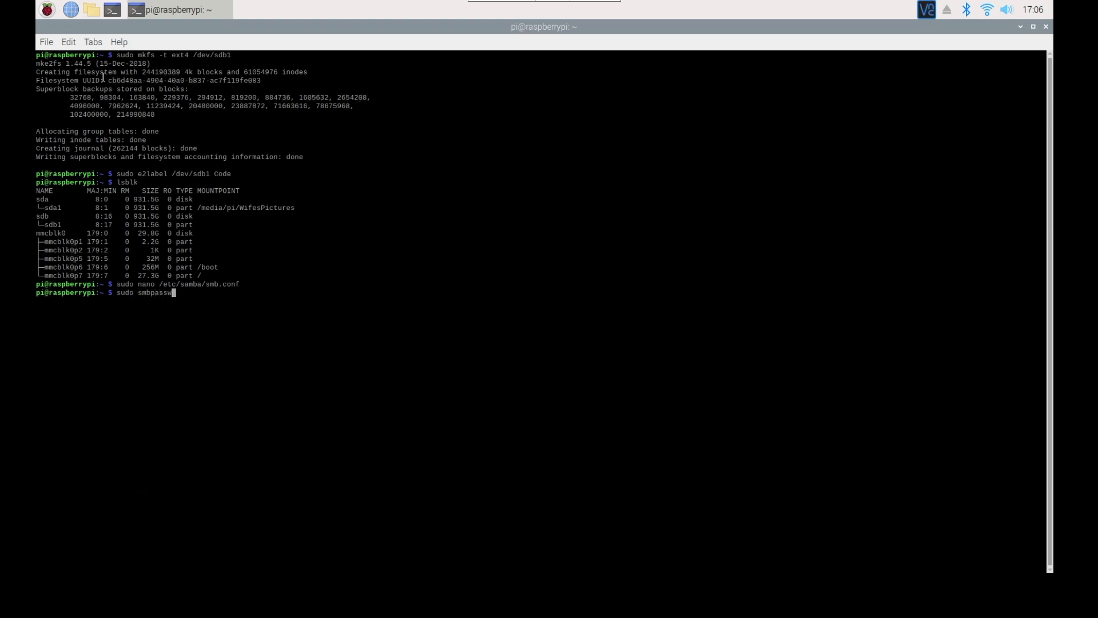
pyautogui.write('d')
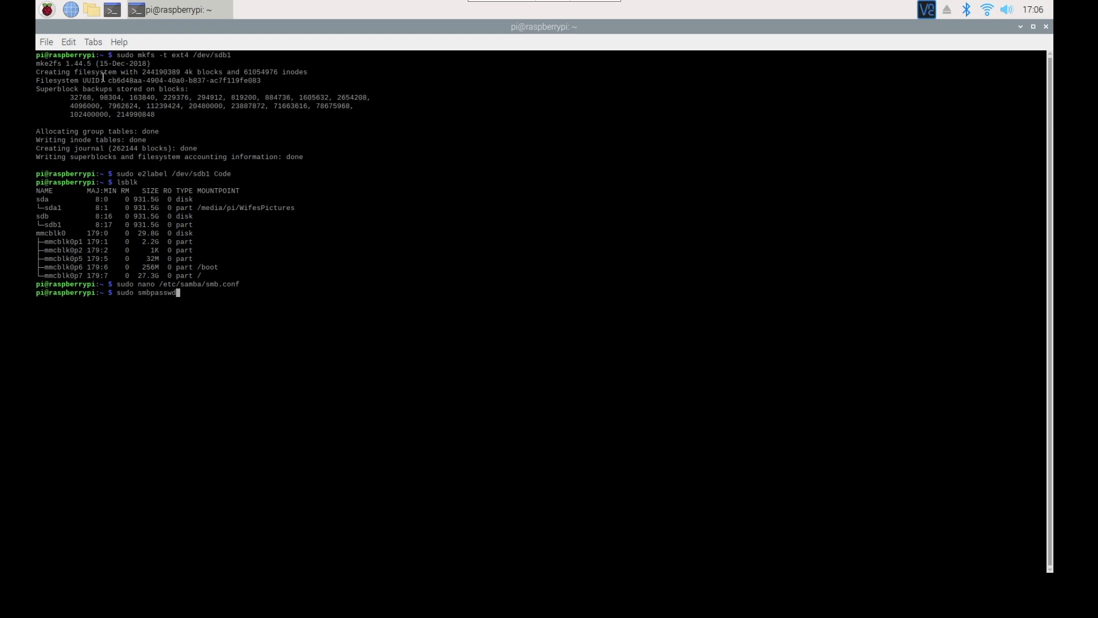
pyautogui.write('-a')
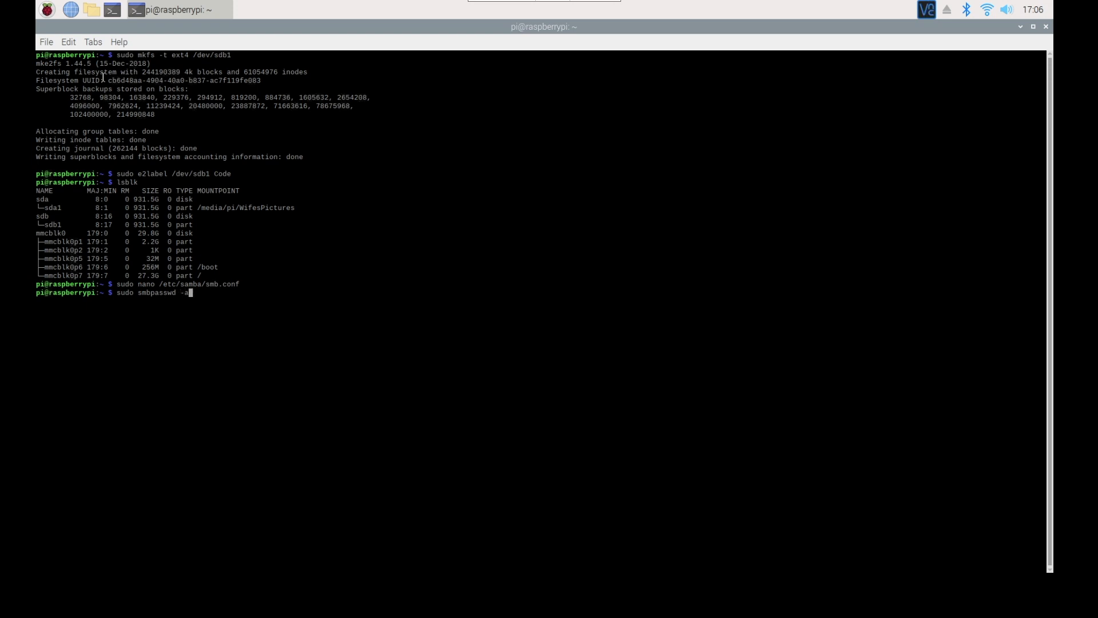
# Step: Run sudo smbpasswd -a pi to register pi as a Samba user
pyautogui.write('pi')
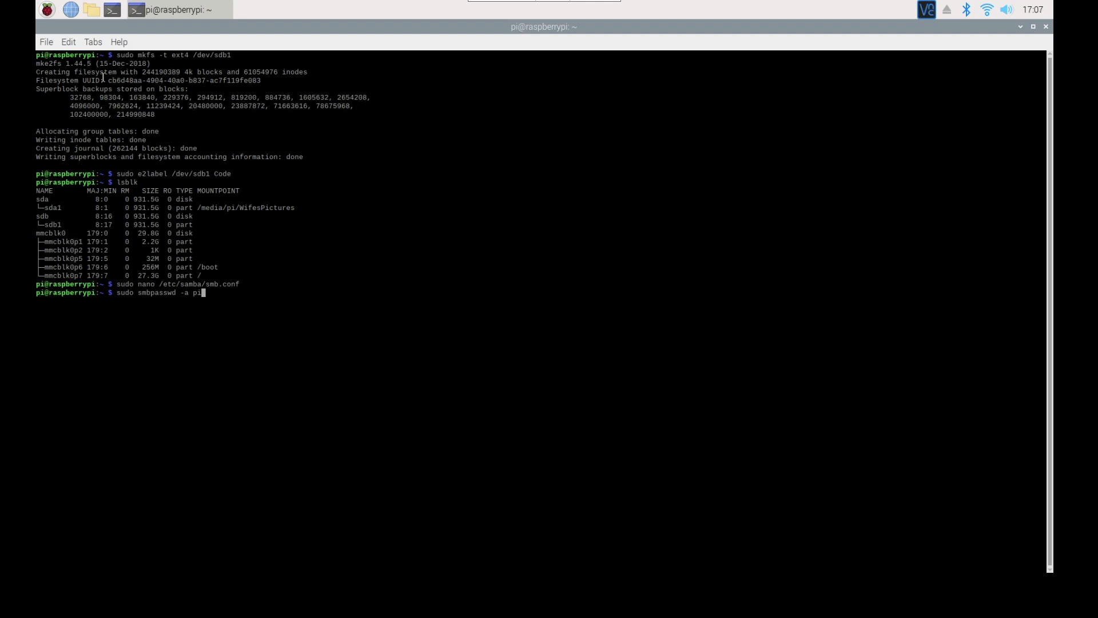
pyautogui.press('BackSpace')
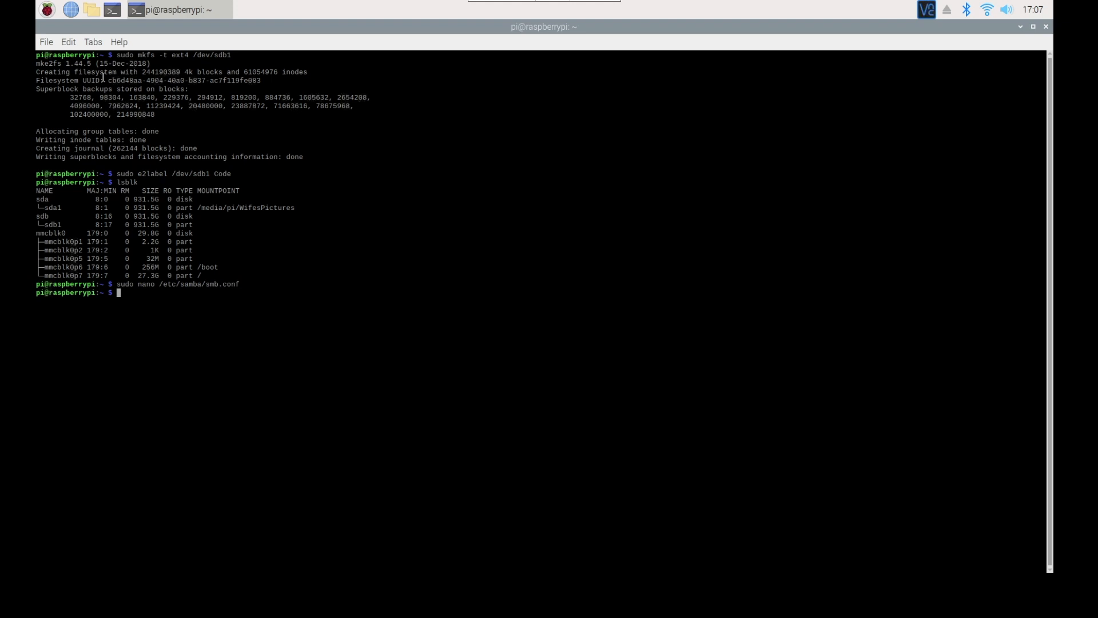
pyautogui.write('sudo')
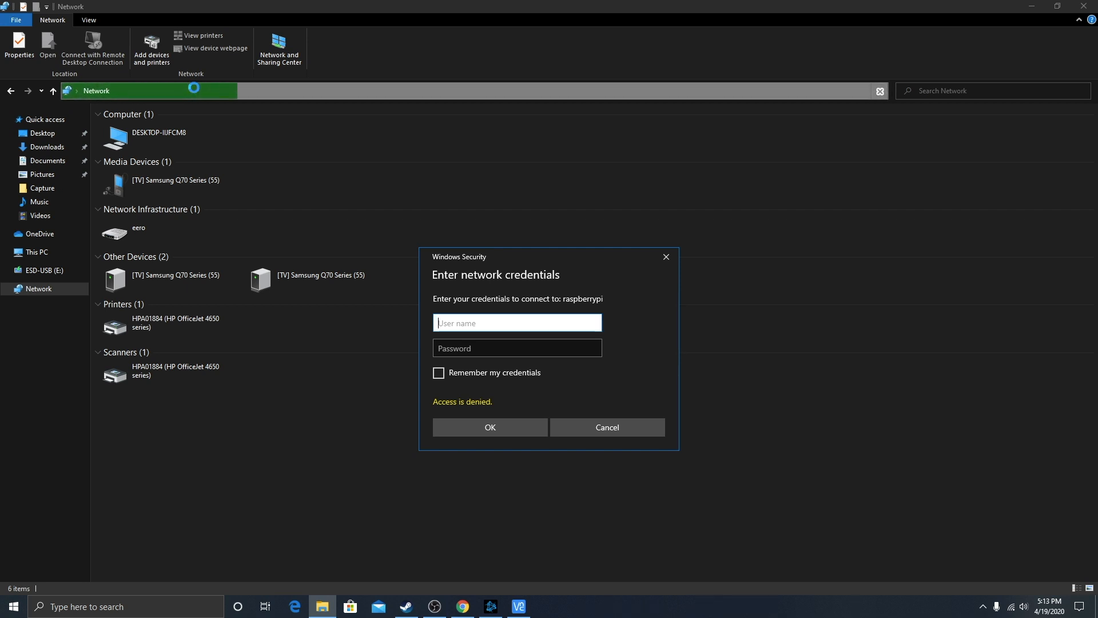
# Step: Sign in to raspberrypi as pi with the Samba password in Windows Security
pyautogui.write('pi')
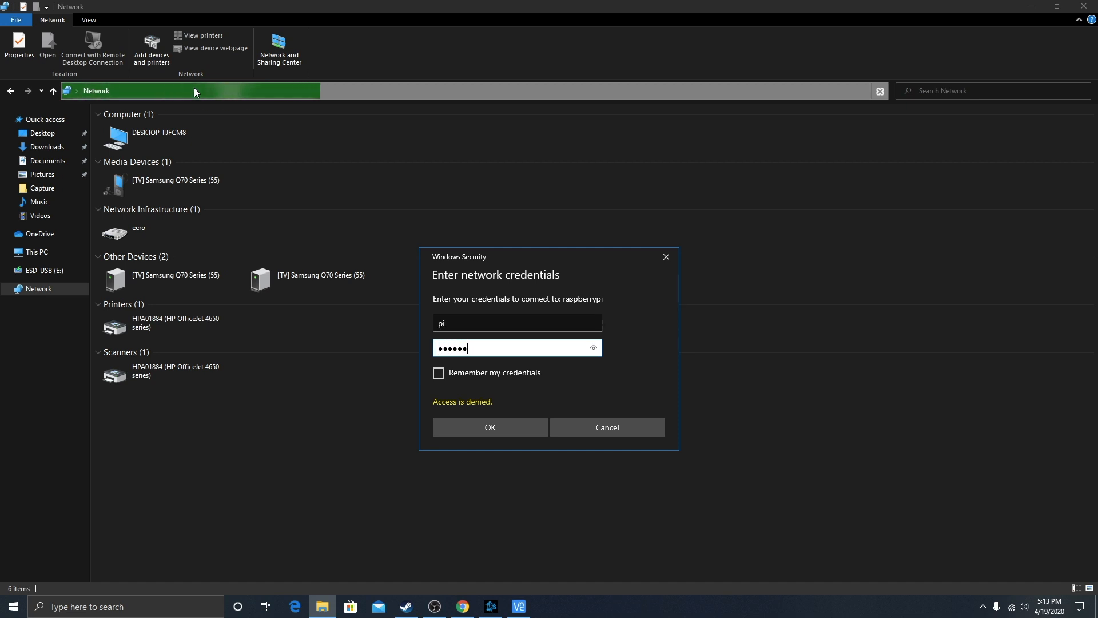
pyautogui.click(490, 428)
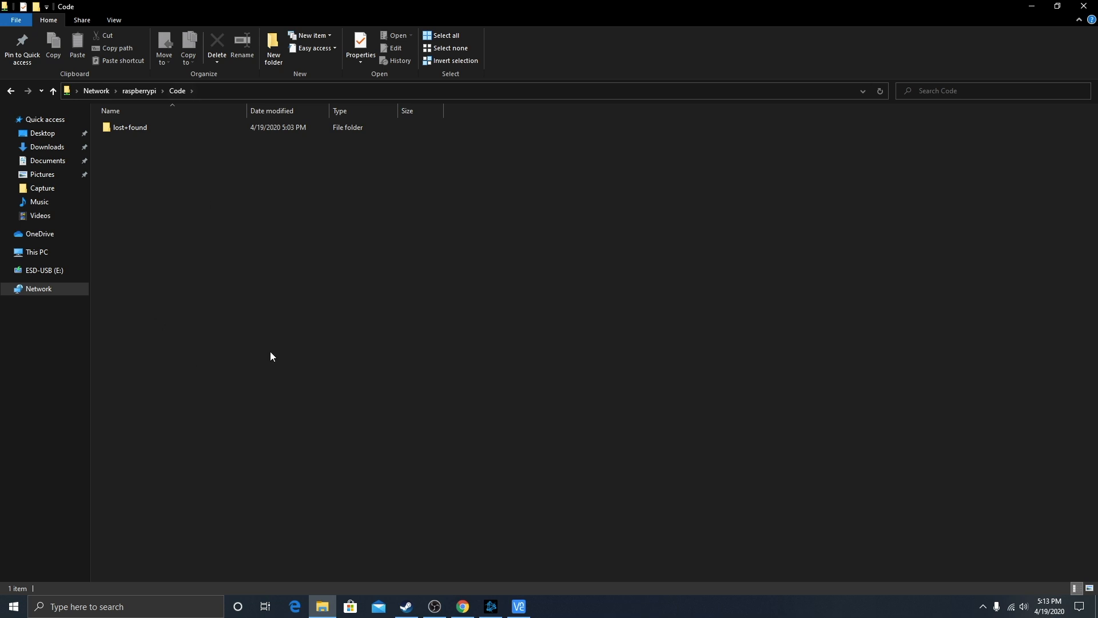
pyautogui.moveTo(204, 188)
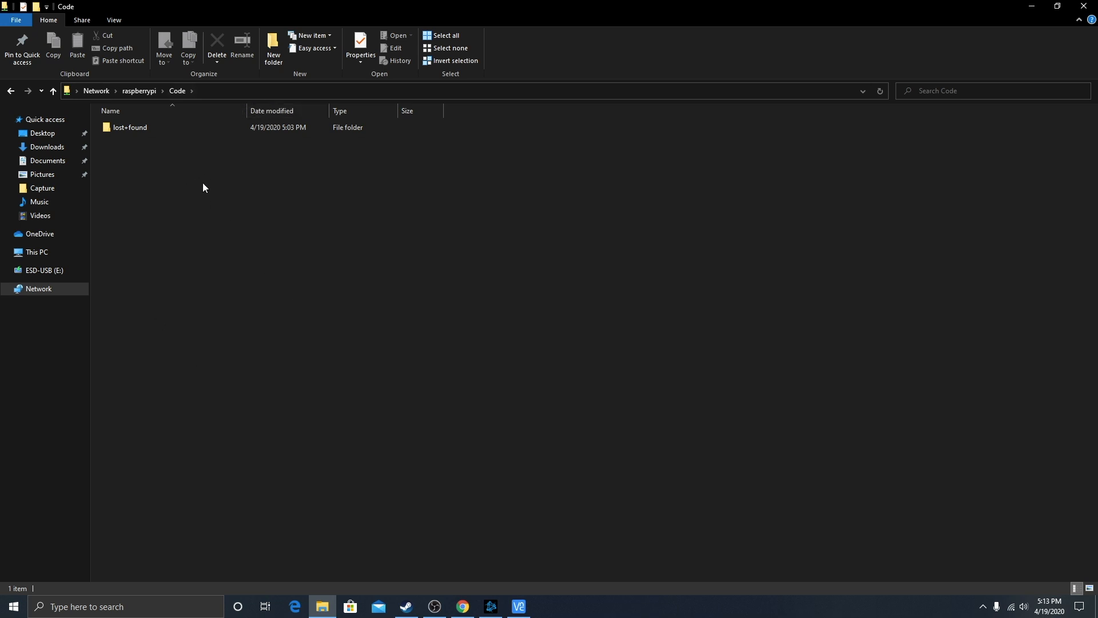
pyautogui.moveTo(200, 227)
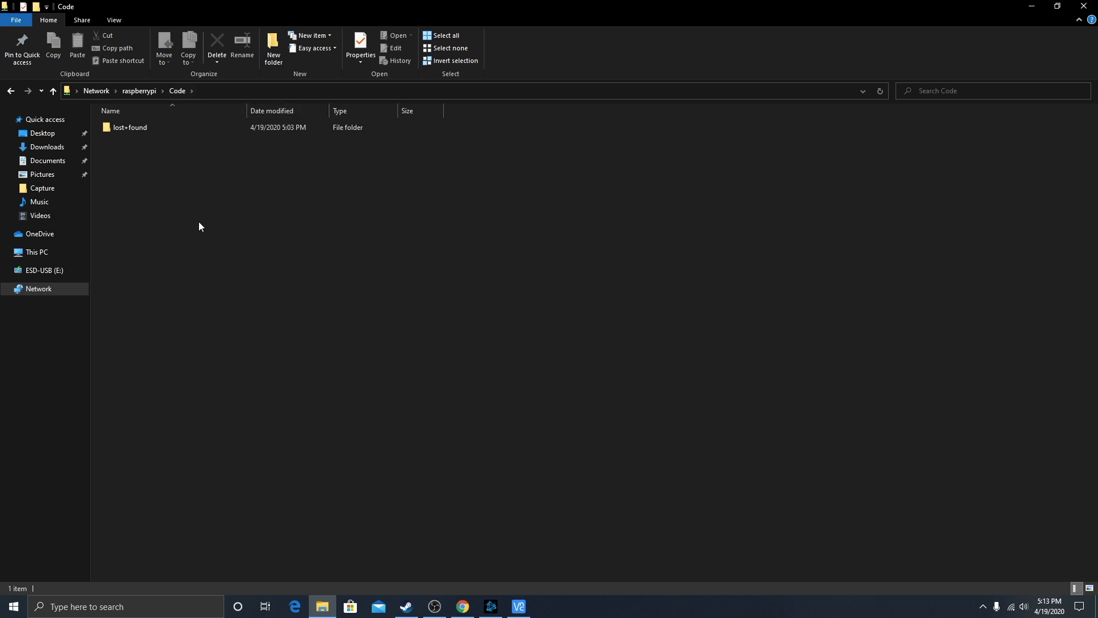
pyautogui.moveTo(225, 170)
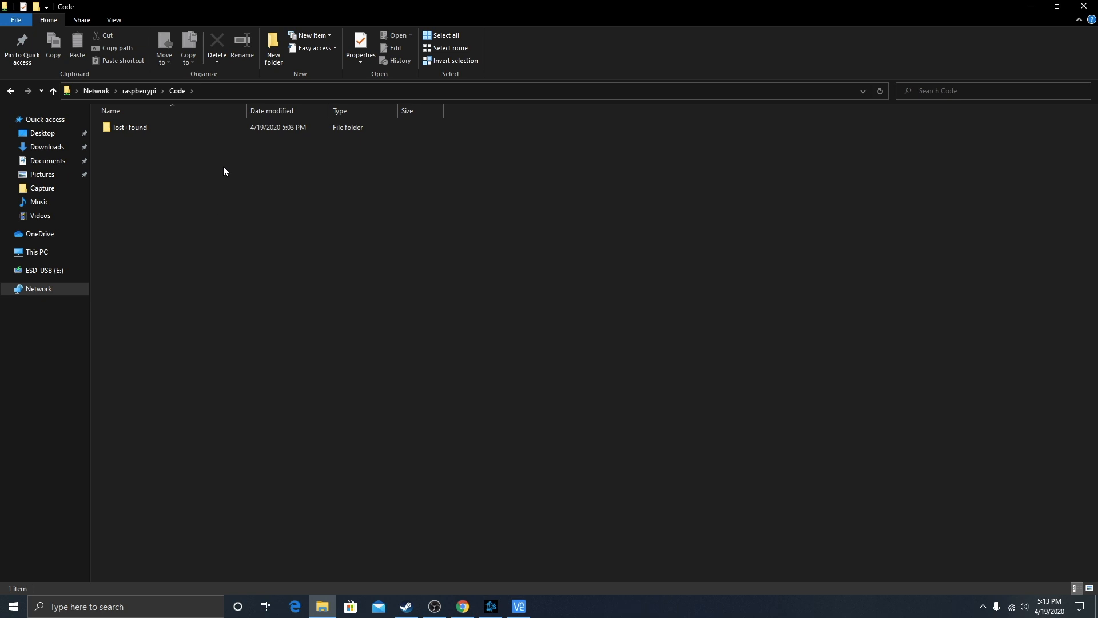
pyautogui.moveTo(294, 245)
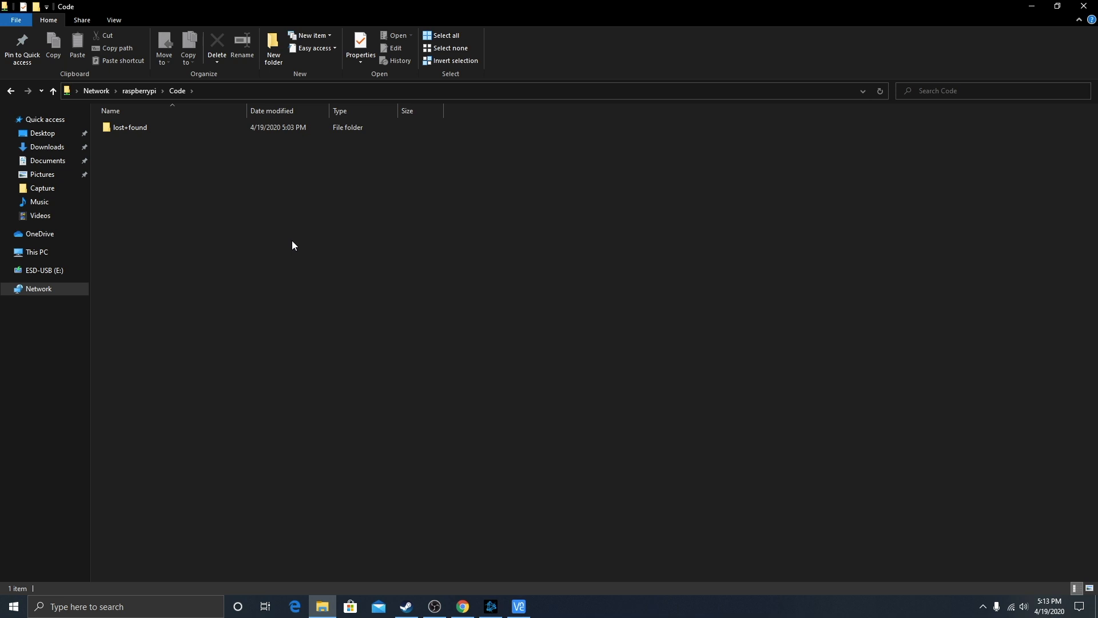
pyautogui.moveTo(348, 242)
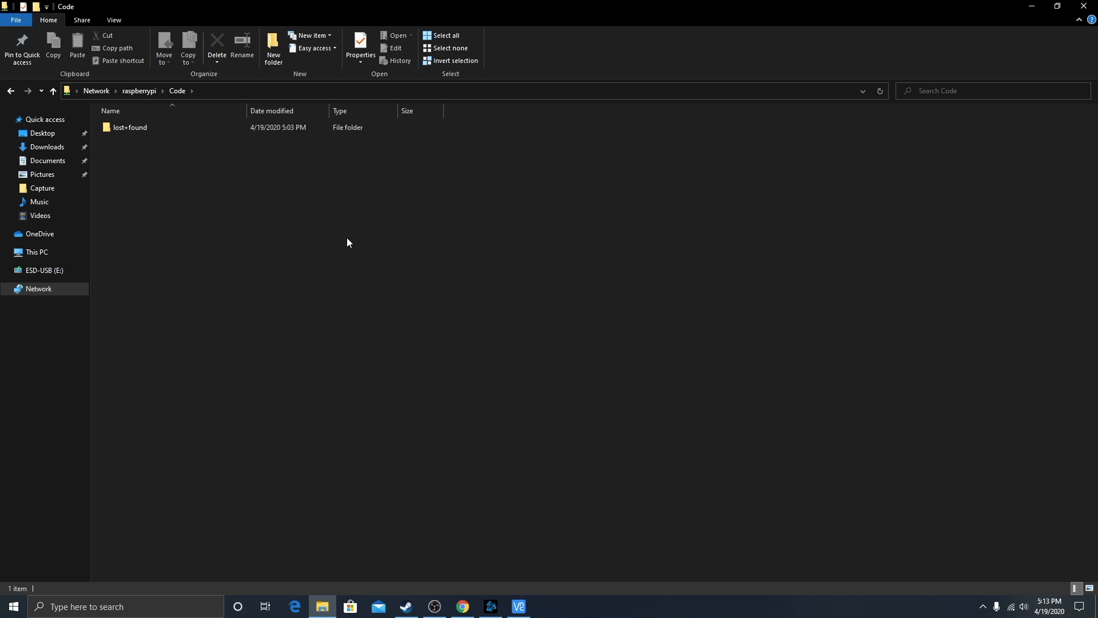
pyautogui.moveTo(357, 271)
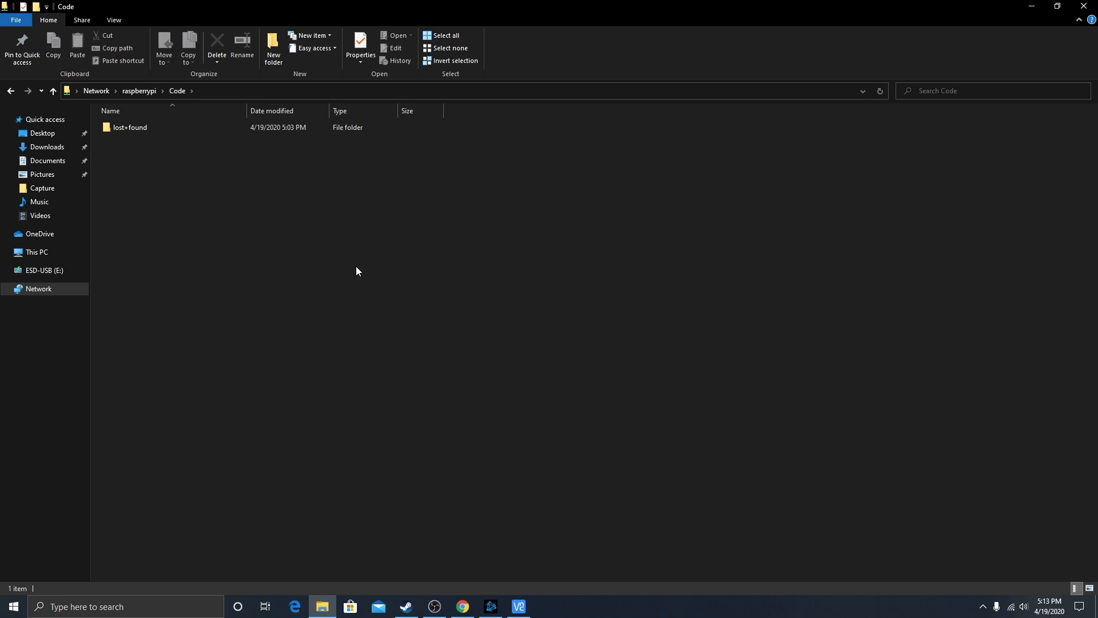
pyautogui.moveTo(273, 165)
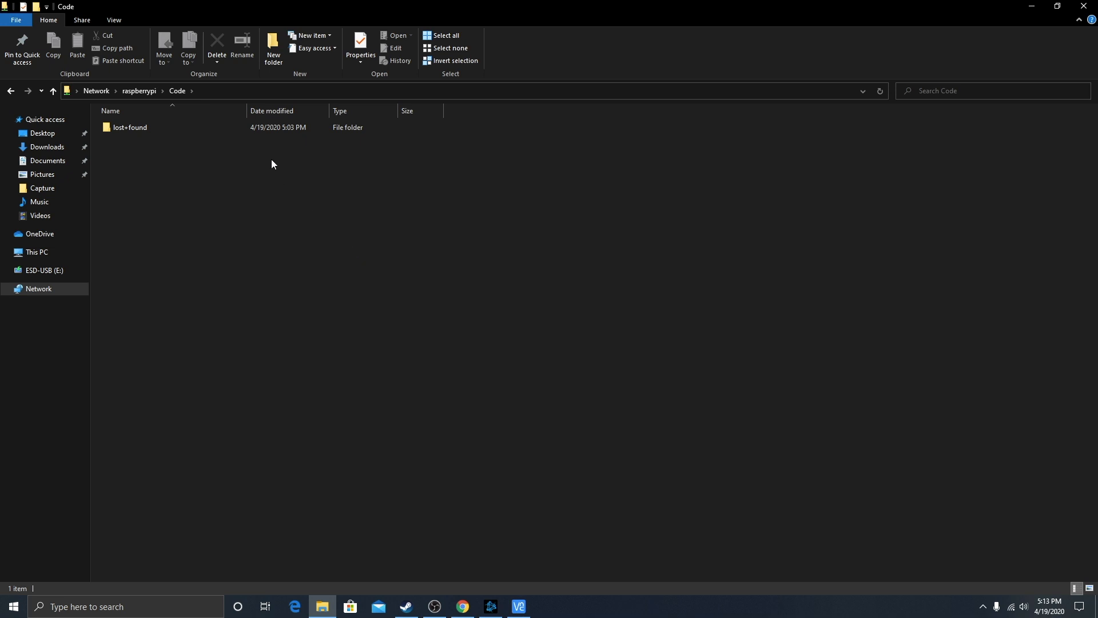
pyautogui.moveTo(246, 95)
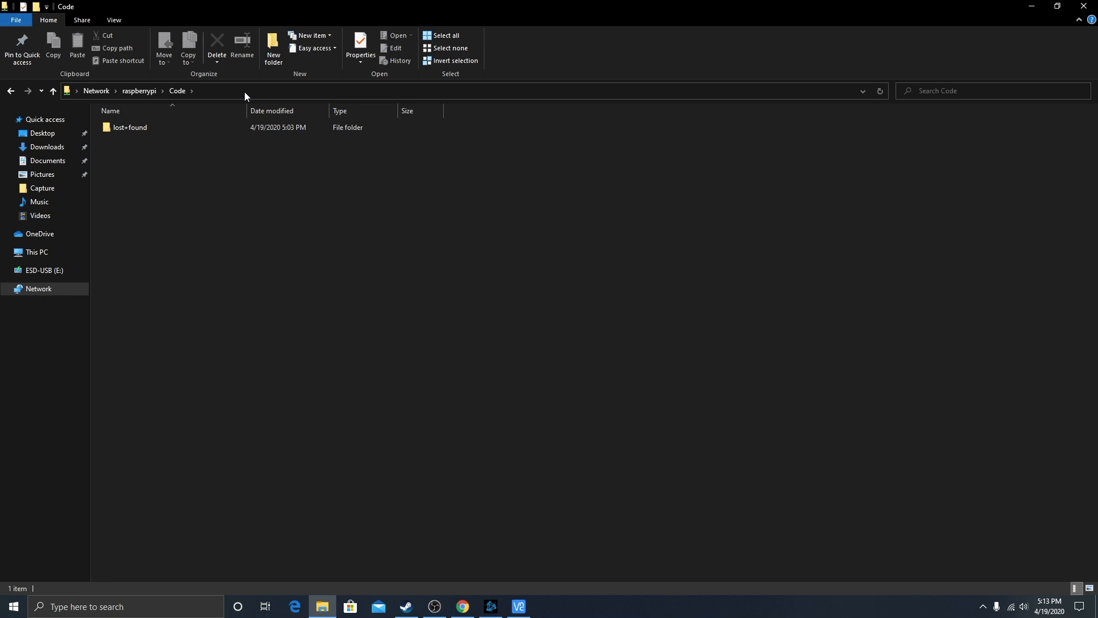
pyautogui.moveTo(318, 297)
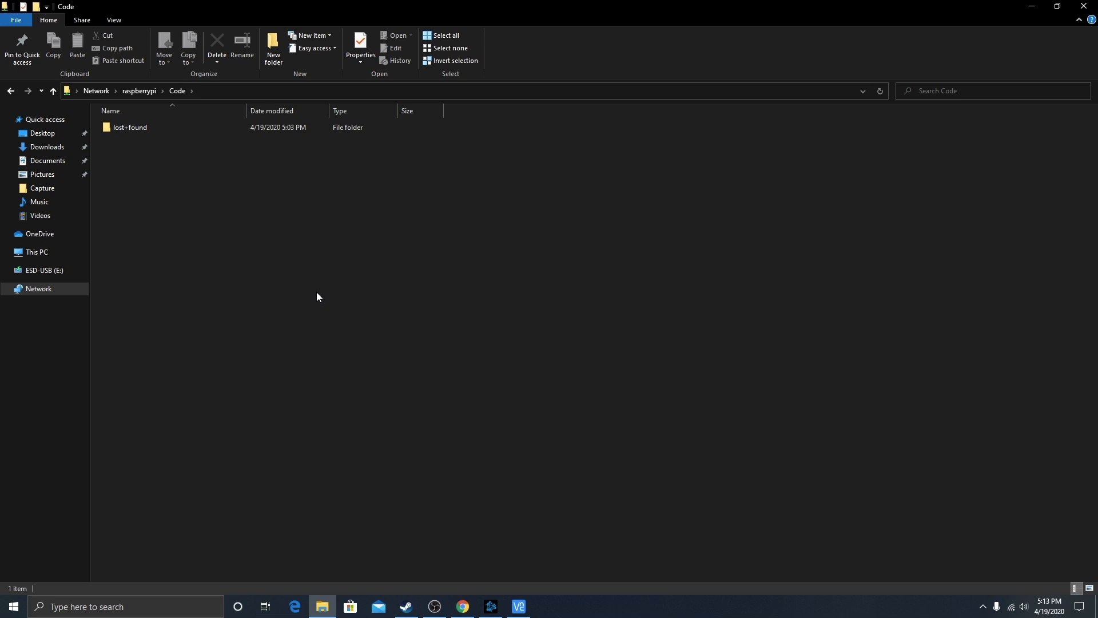
pyautogui.moveTo(326, 321)
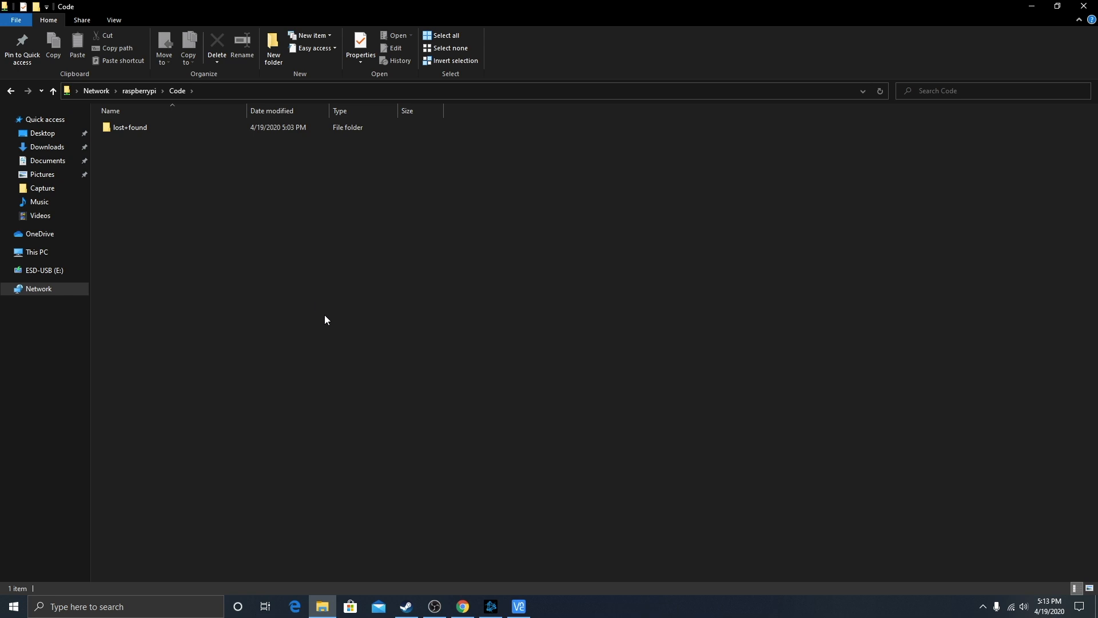
pyautogui.moveTo(336, 298)
pyautogui.write('\\\\192.1')
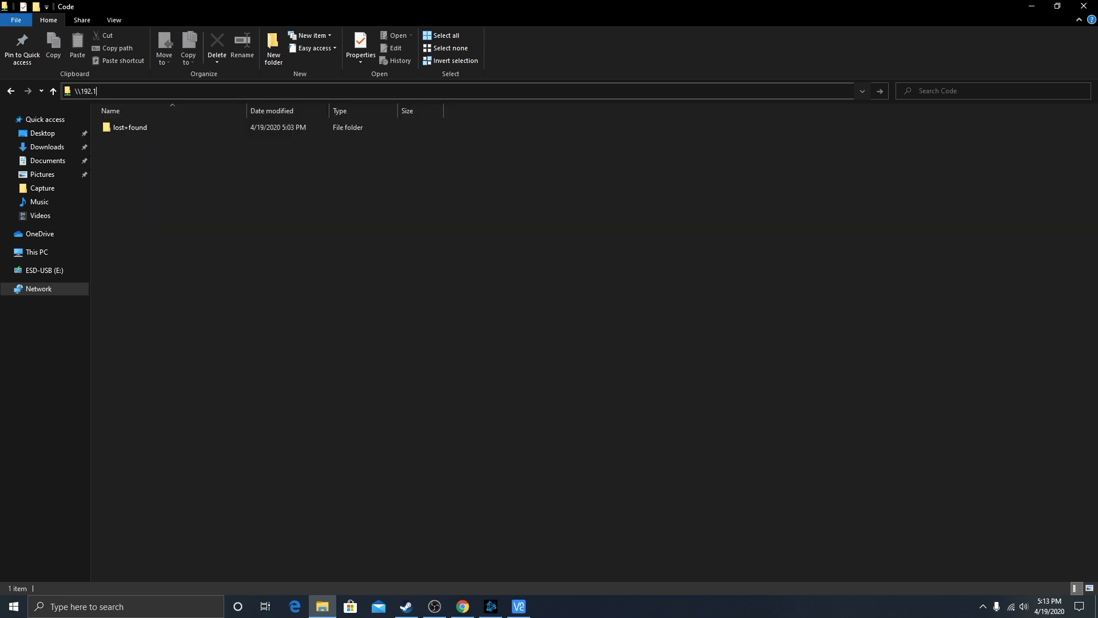
# Step: Go to \\192.168.5.114\Code from the File Explorer address bar
pyautogui.write('68.5.')
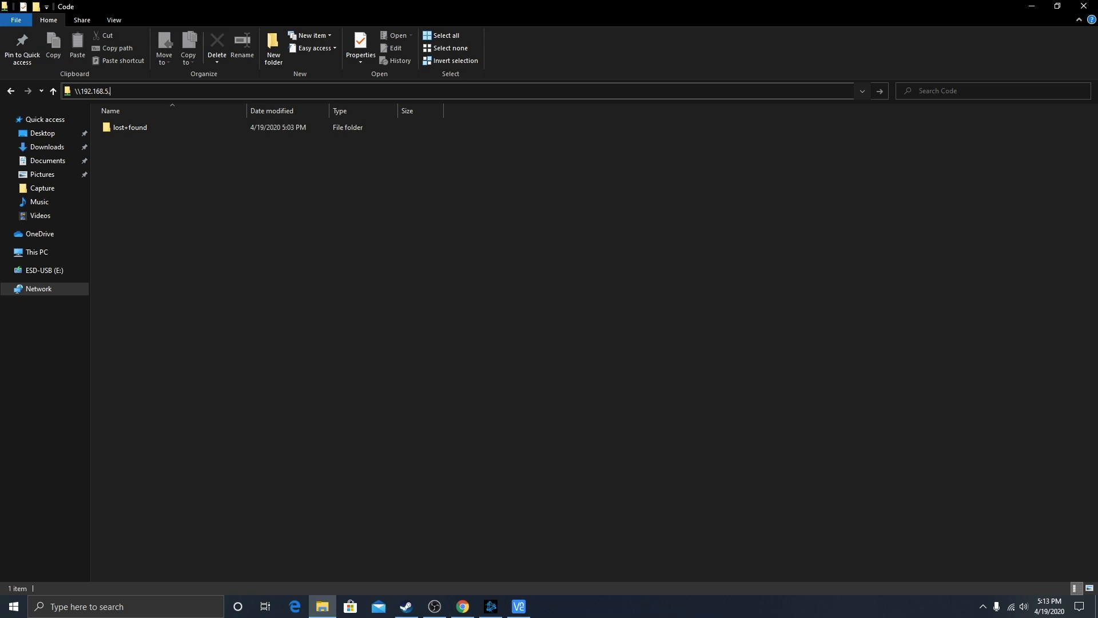
pyautogui.write('113')
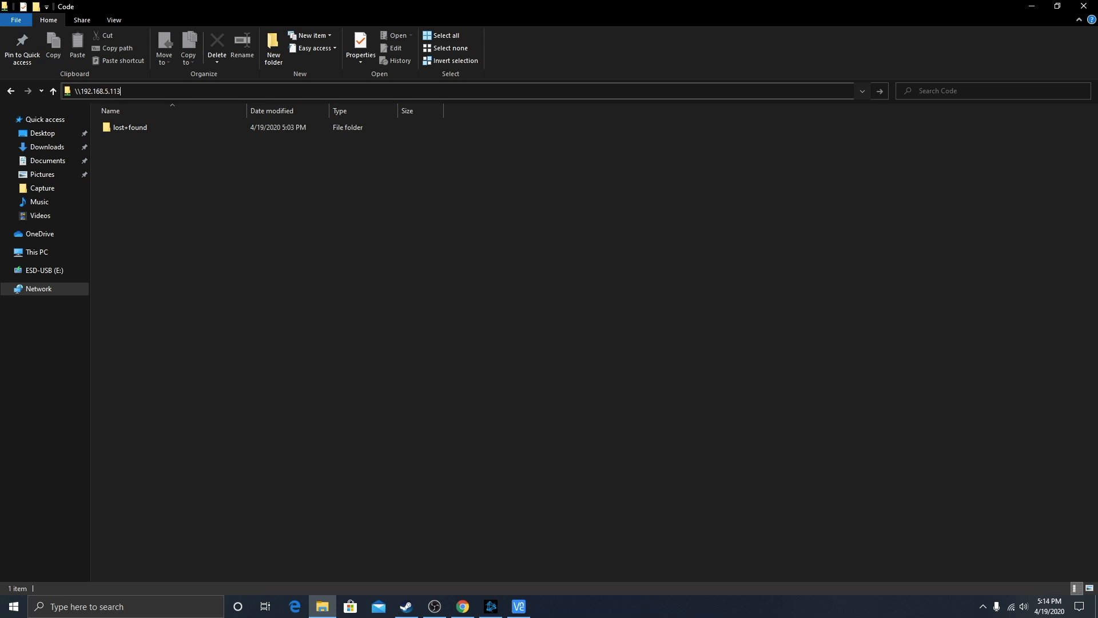
pyautogui.write('\\\\192.168.5.114\\')
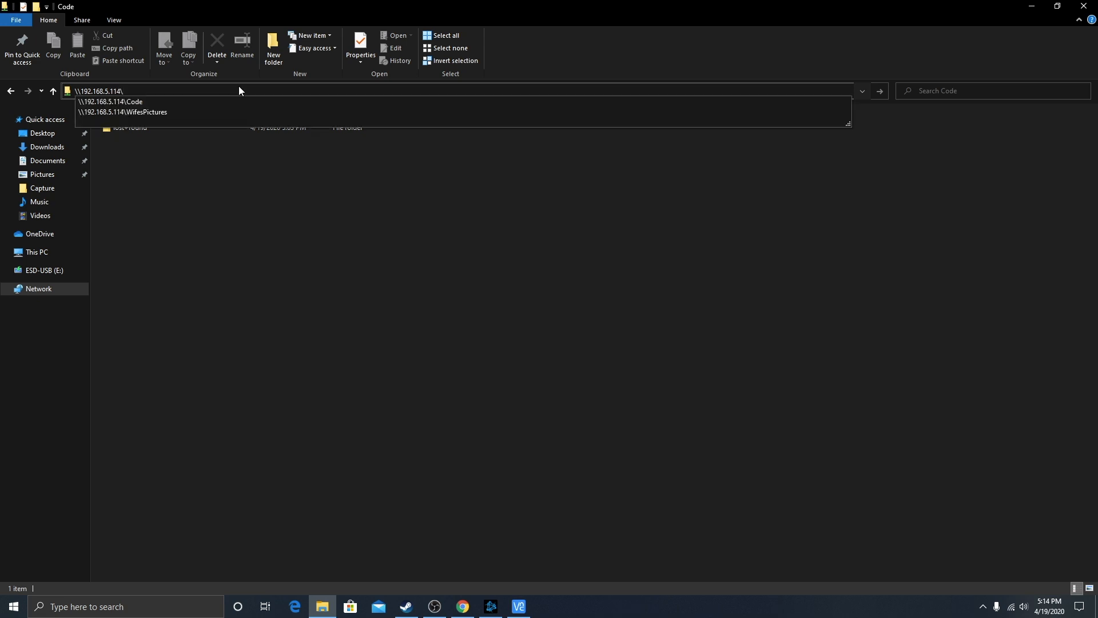
pyautogui.click(113, 100)
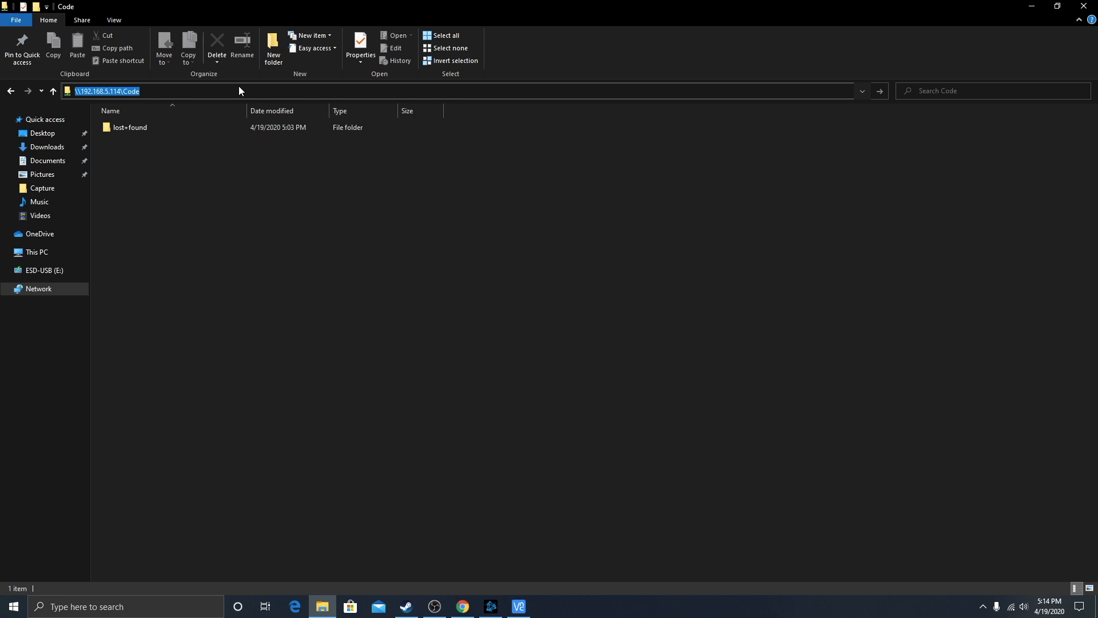
pyautogui.press('Enter')
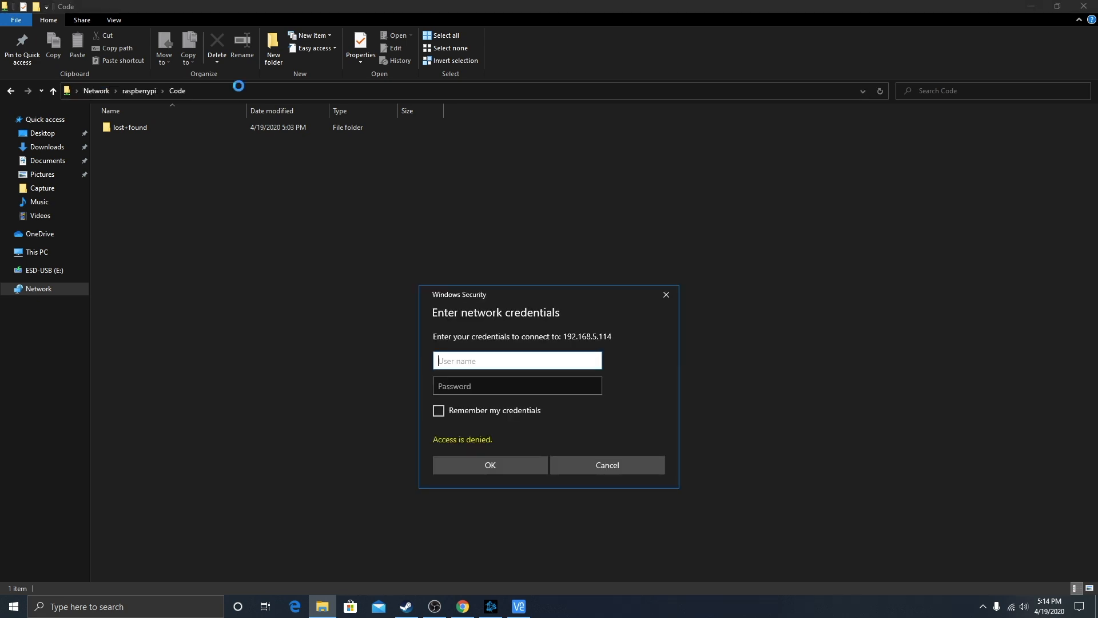